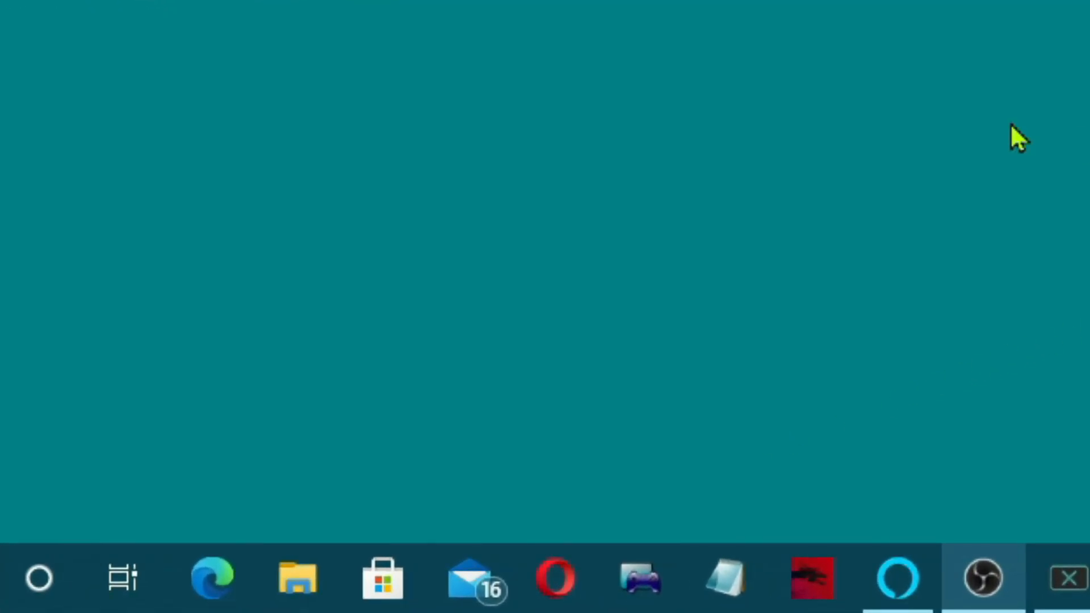
pyautogui.moveTo(298, 579)
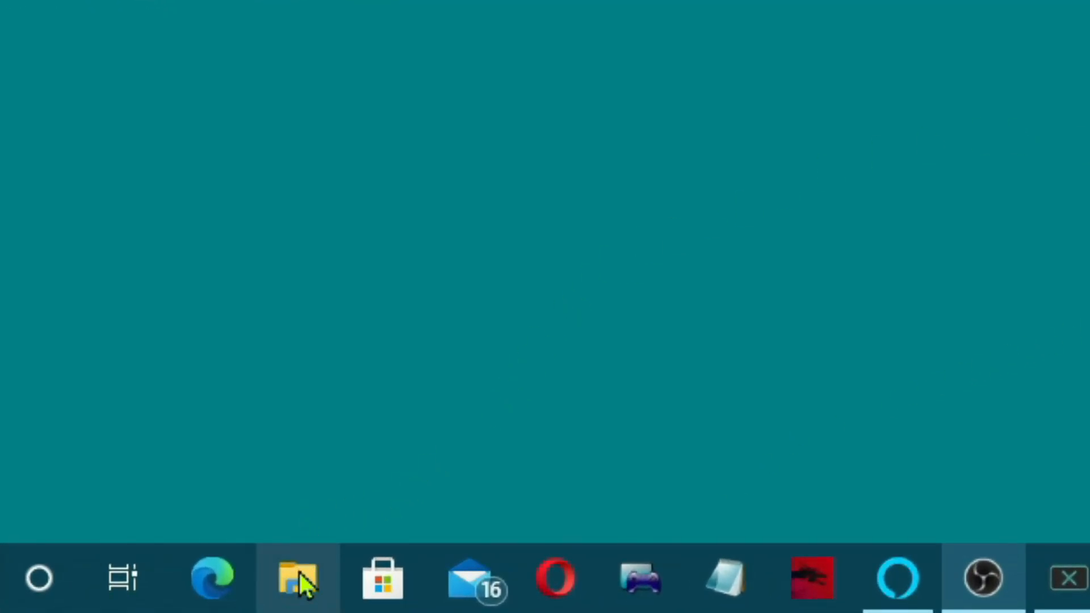
# Navigate File Explorer to GAMES (D:)\GAMES INST\steamapps\common\Euro Truck Simulator 2
pyautogui.click(297, 577)
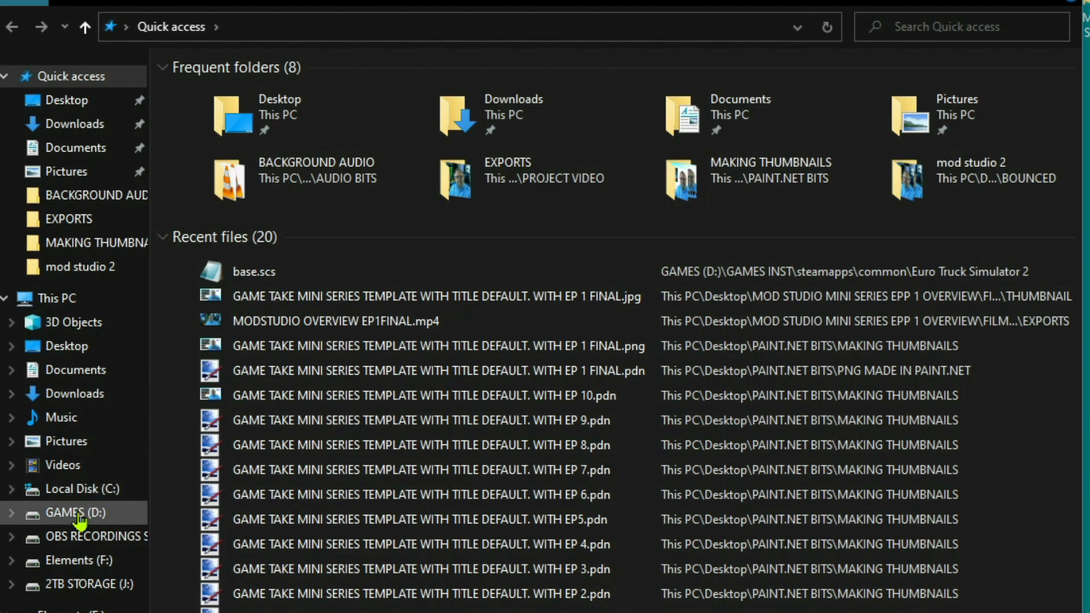
pyautogui.click(75, 512)
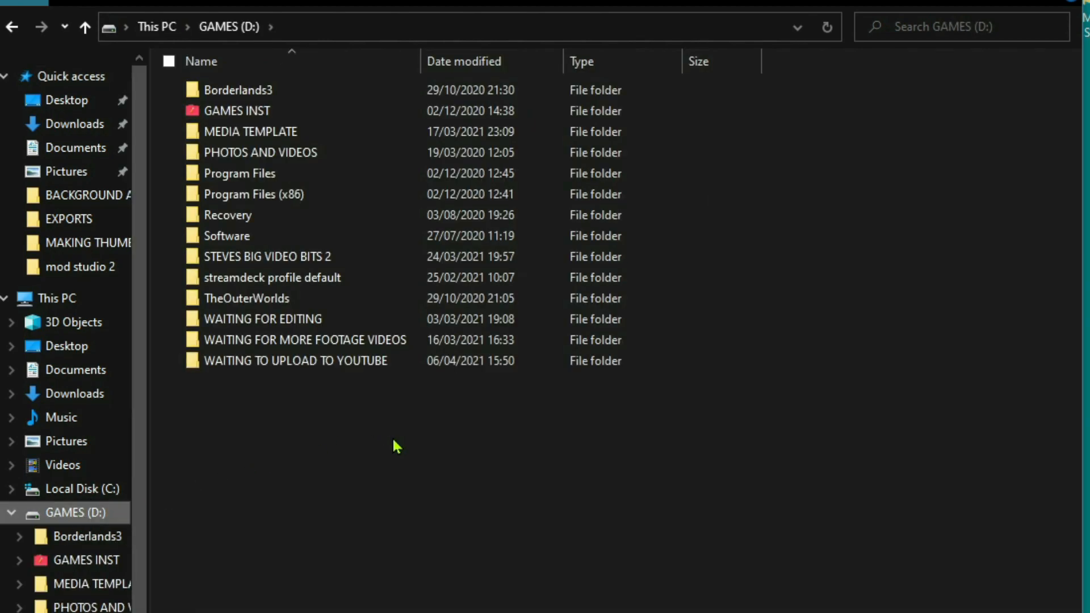
pyautogui.click(236, 110)
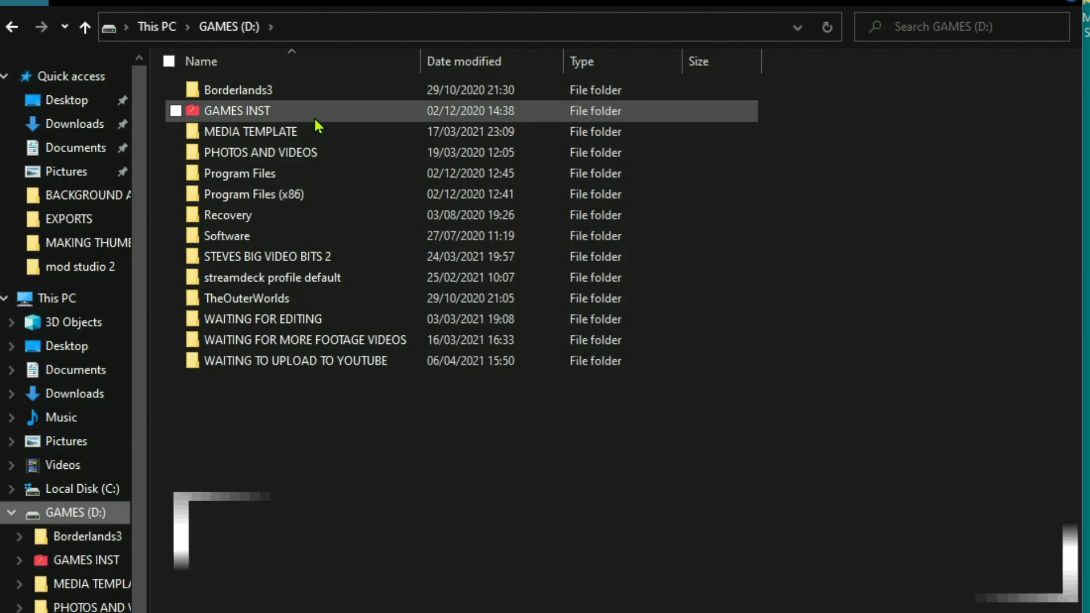
pyautogui.doubleClick(238, 110)
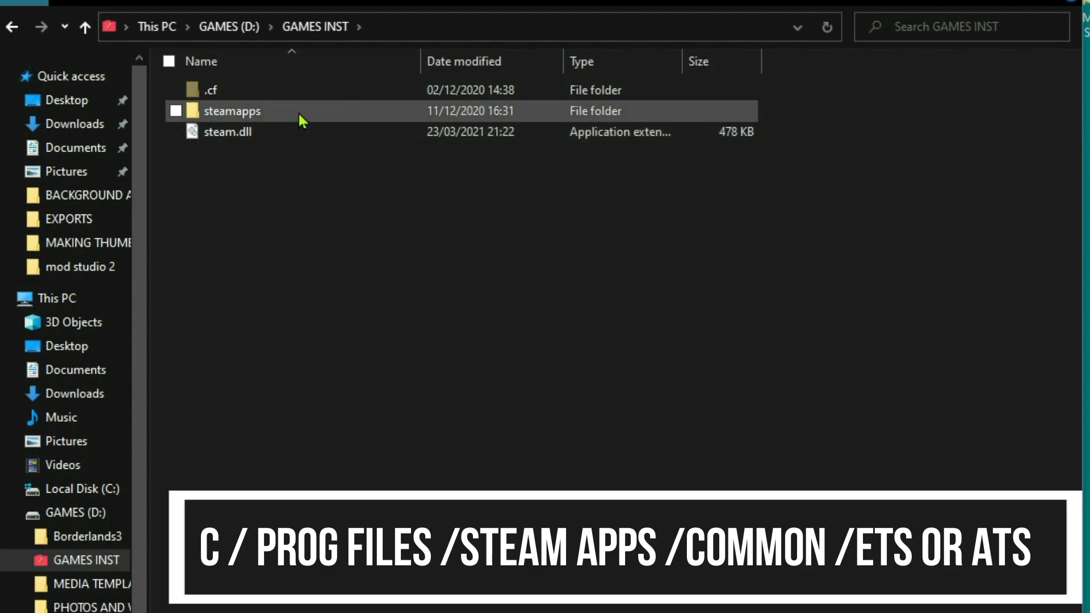
pyautogui.doubleClick(231, 111)
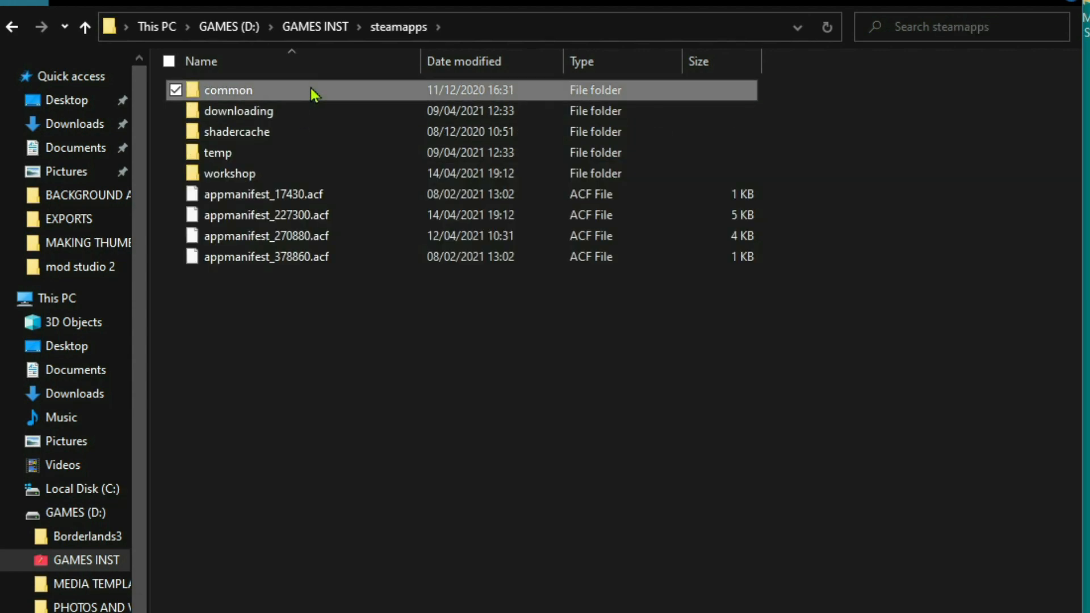
pyautogui.doubleClick(227, 90)
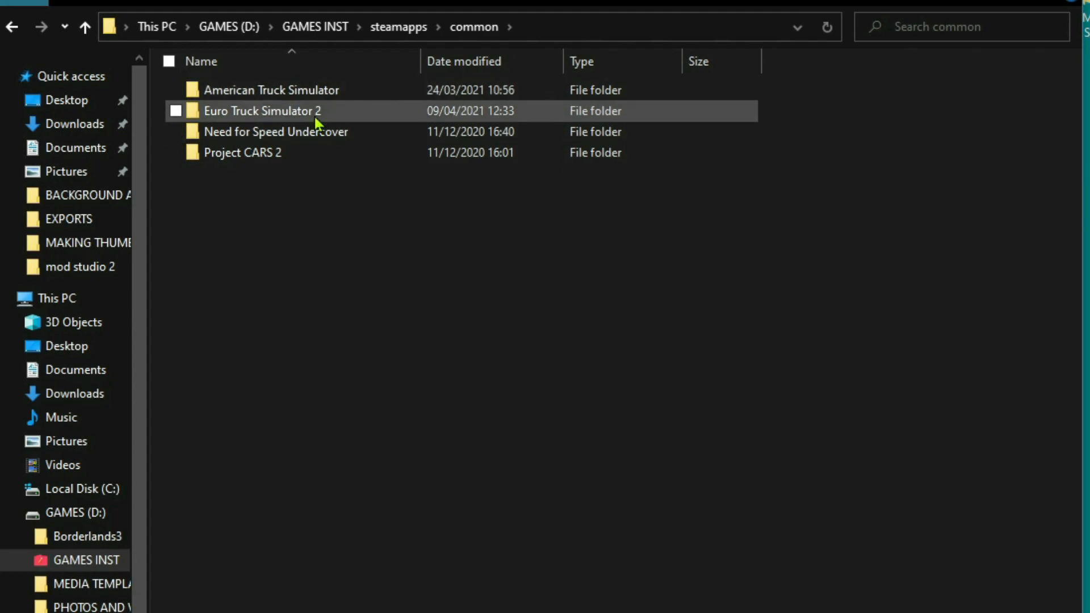
pyautogui.doubleClick(262, 111)
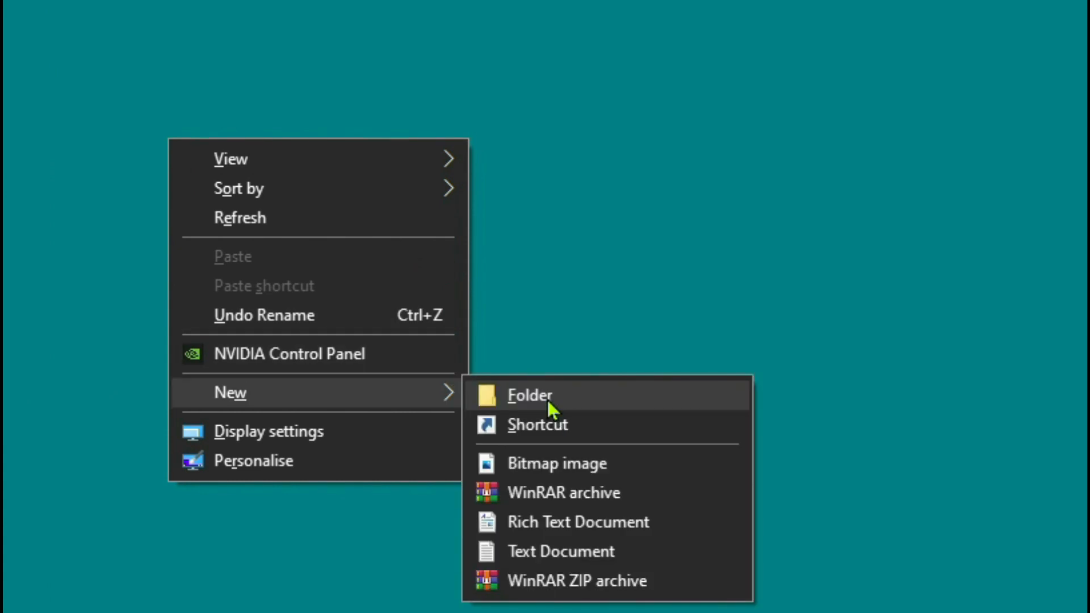
# Create a new desktop folder and start naming it 'base and def'
pyautogui.click(529, 395)
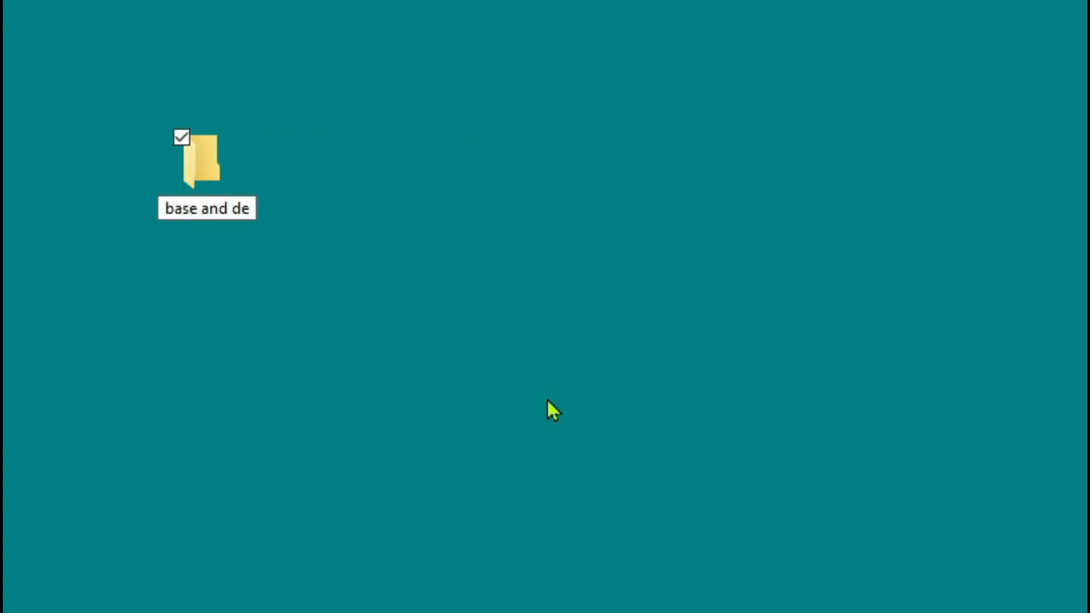
pyautogui.doubleClick(207, 160)
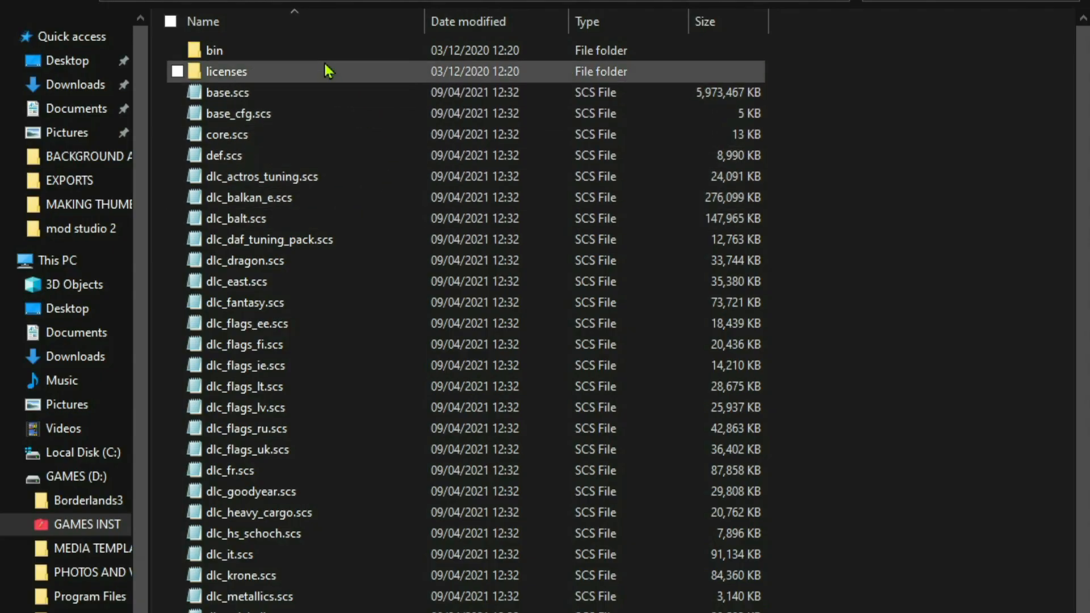
# Copy base.scs and paste it into the 'base and def copy 1.40' desktop folder
pyautogui.click(226, 92)
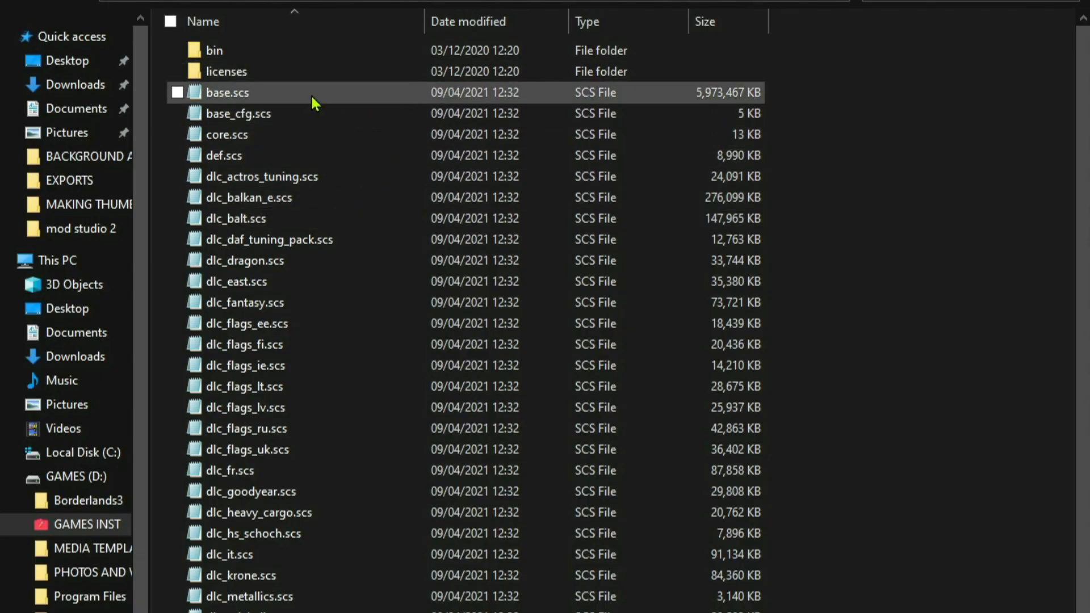
pyautogui.rightClick(226, 92)
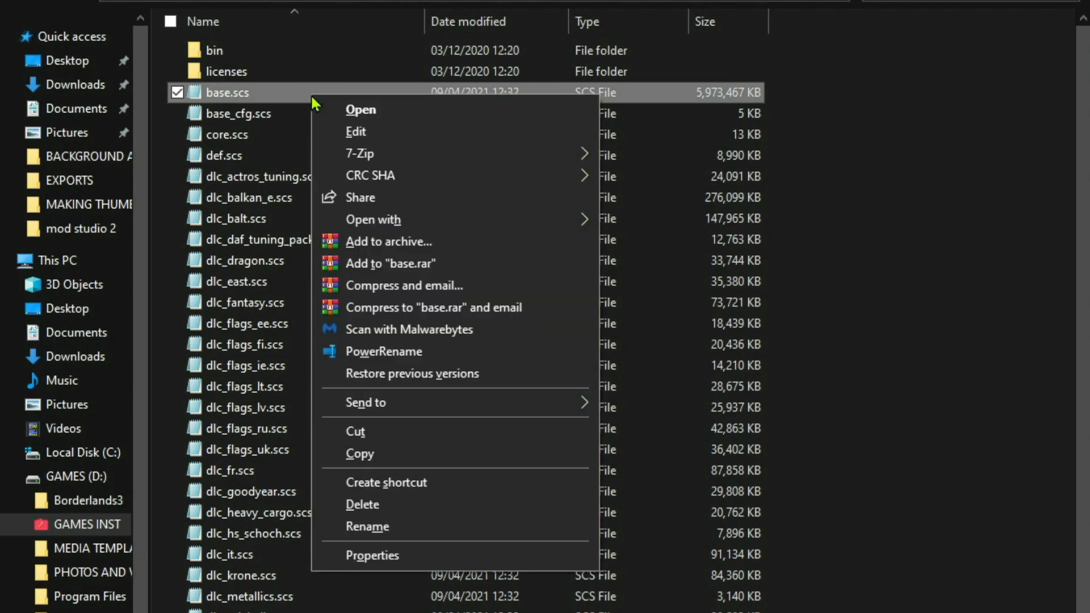
pyautogui.press('ctrl+c')
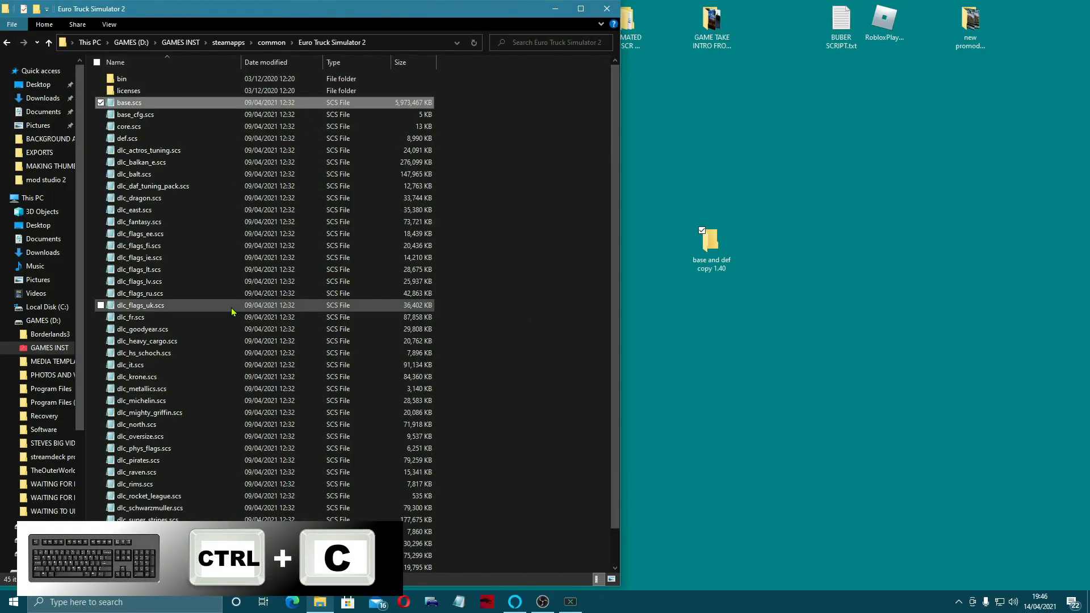
pyautogui.rightClick(709, 241)
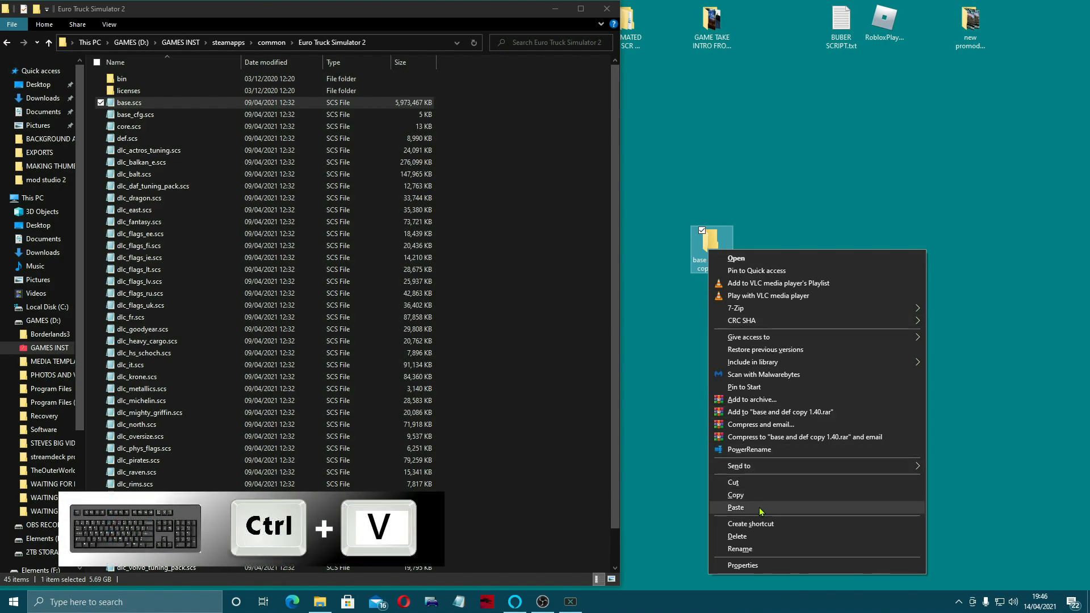
pyautogui.click(735, 507)
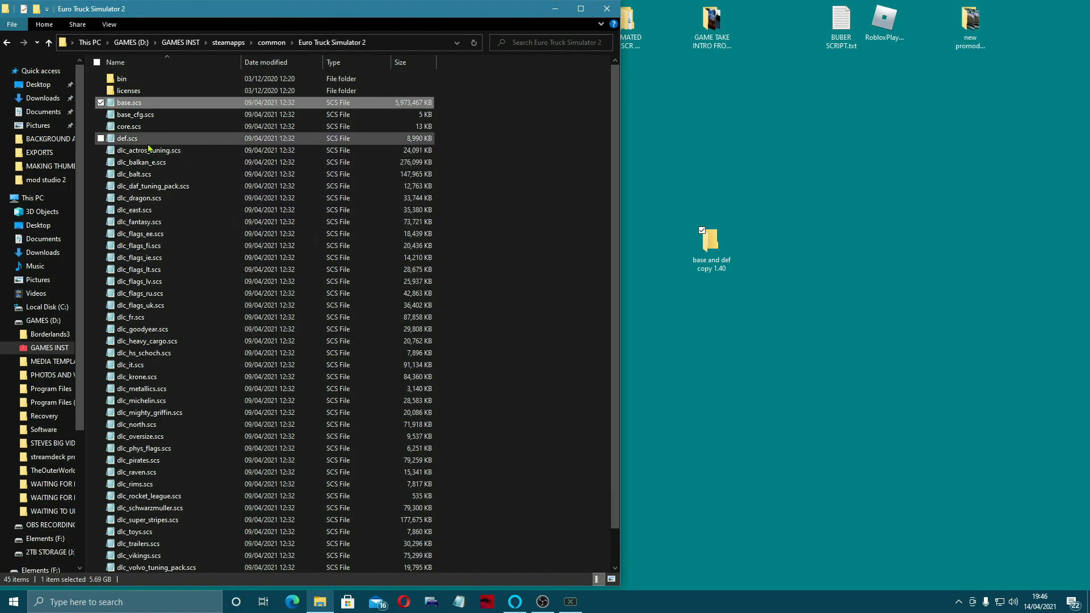
# Copy def.scs into the desktop folder and move the folder to the bottom right
pyautogui.rightClick(126, 139)
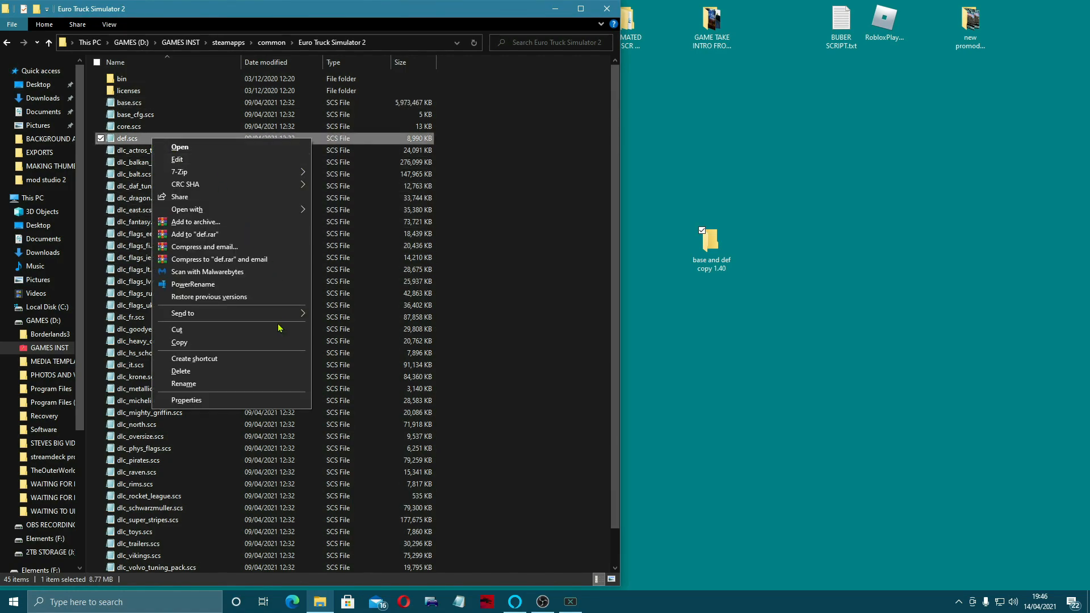
pyautogui.rightClick(709, 240)
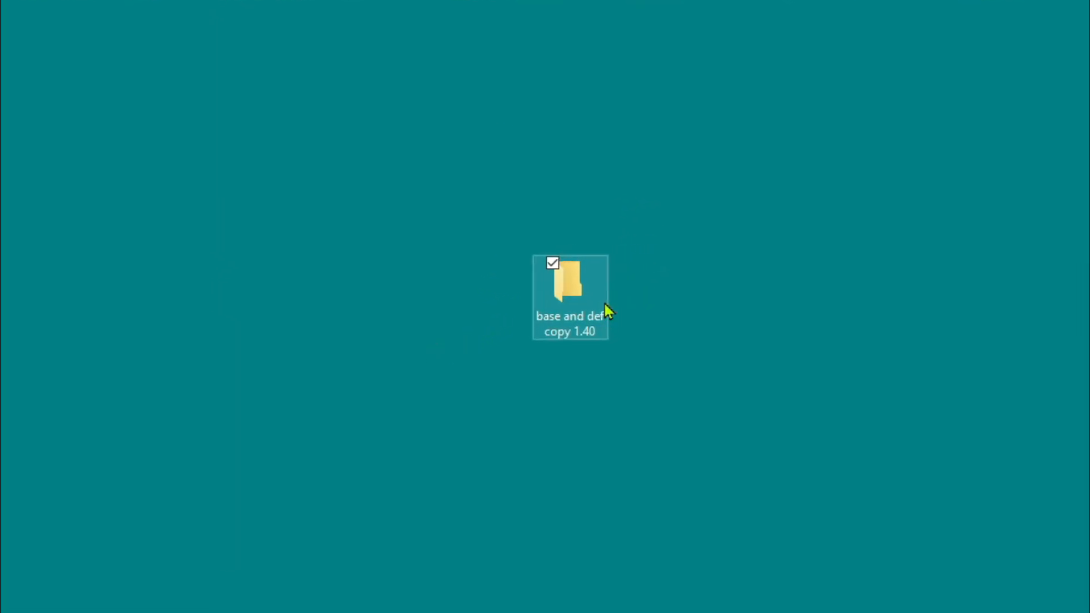
pyautogui.moveTo(570, 297); pyautogui.dragTo(711, 248)
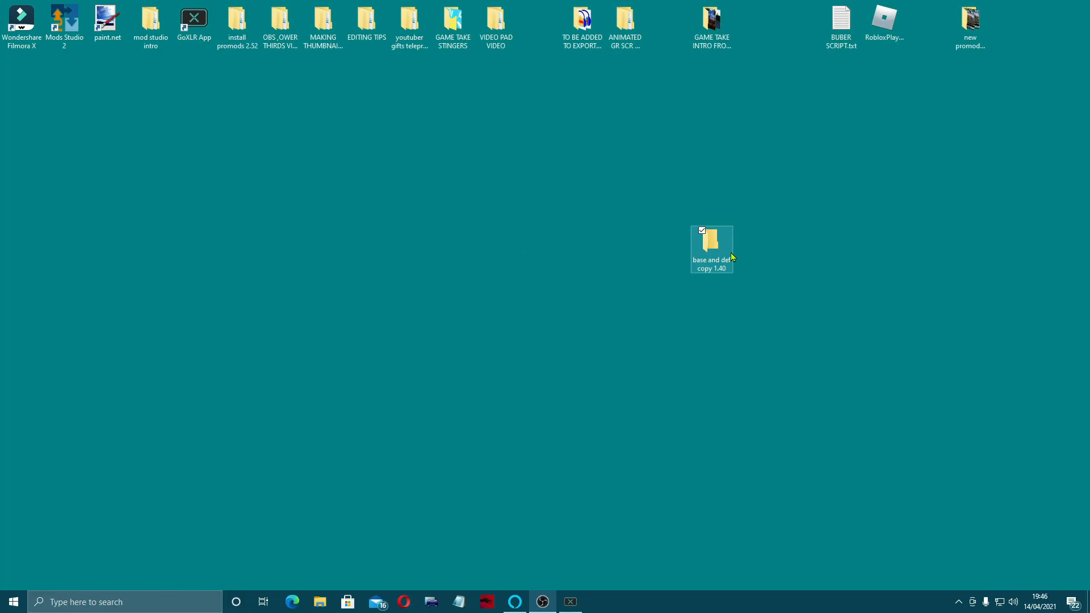
pyautogui.moveTo(725, 250)
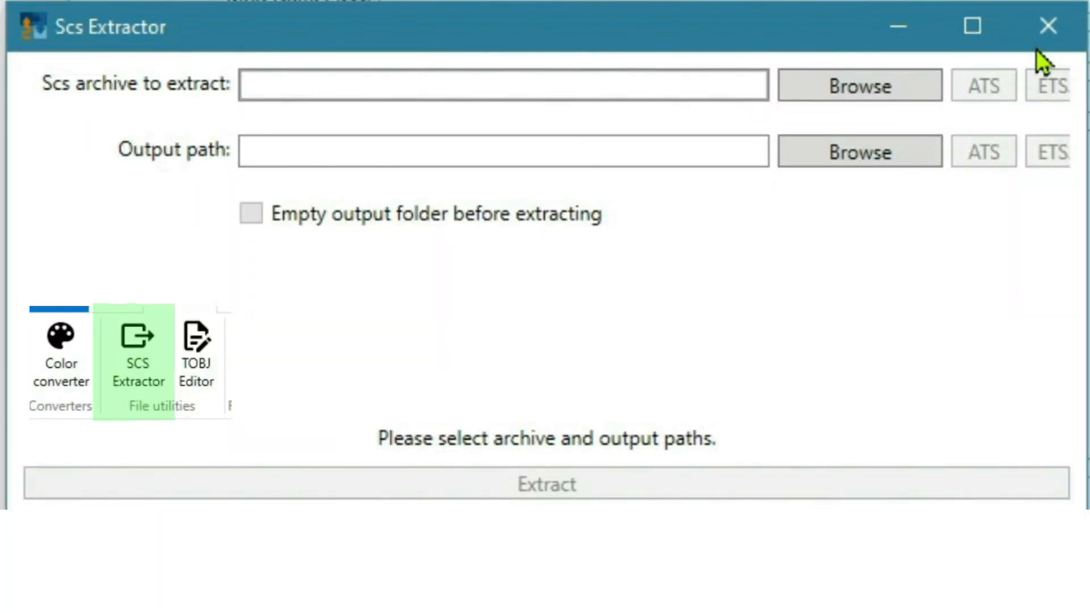
# Close the SCS Extractor window and launch Mods Studio 2 from its desktop icon
pyautogui.click(1047, 25)
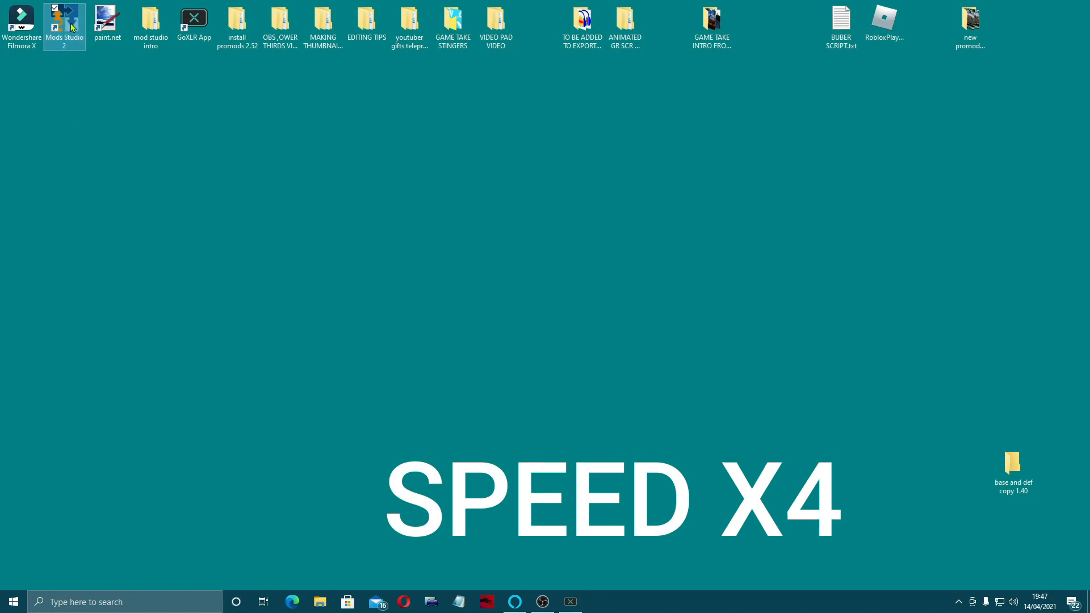
pyautogui.doubleClick(64, 25)
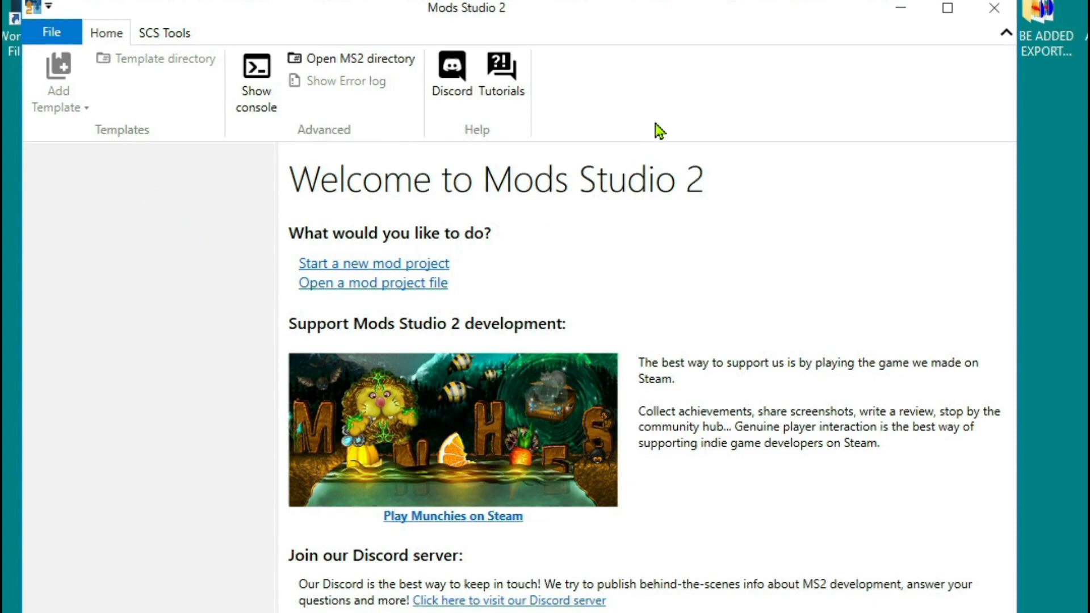
pyautogui.moveTo(93, 154)
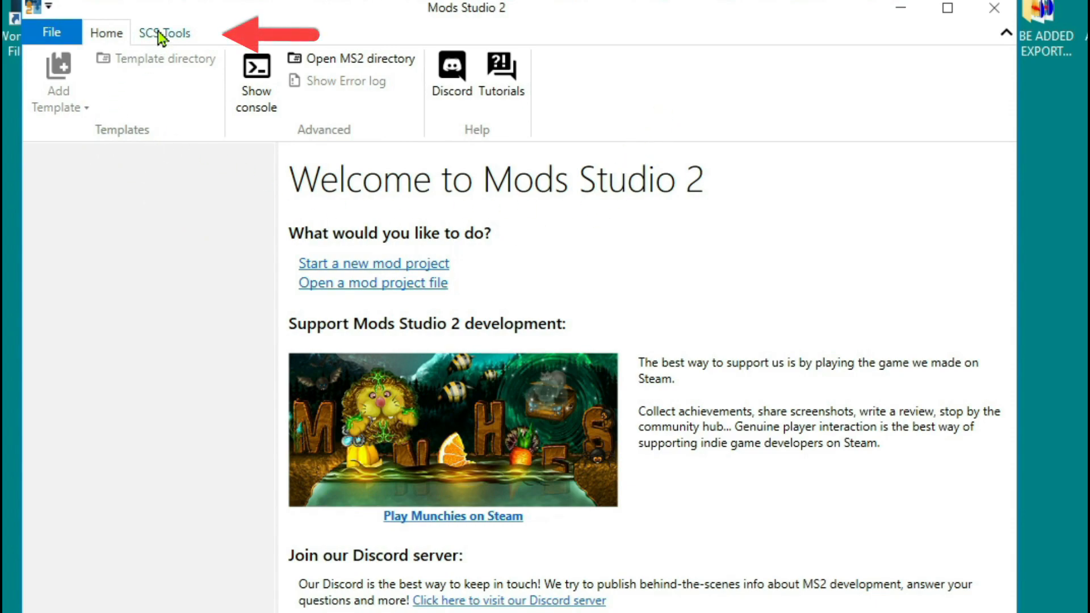
# Open the SCS Extractor from the SCS Tools ribbon tab
pyautogui.click(164, 33)
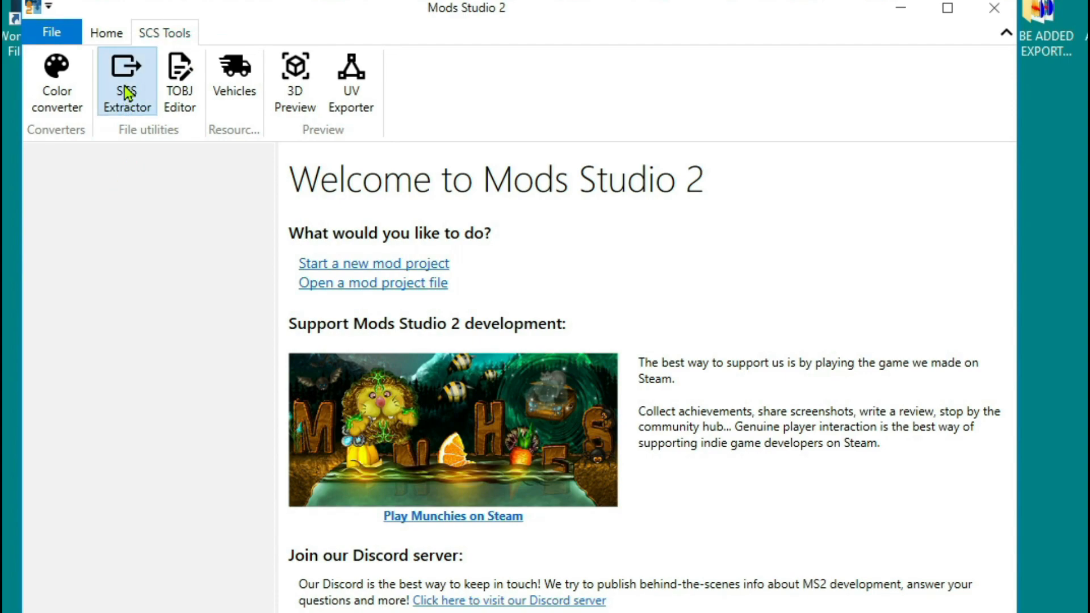
pyautogui.click(127, 80)
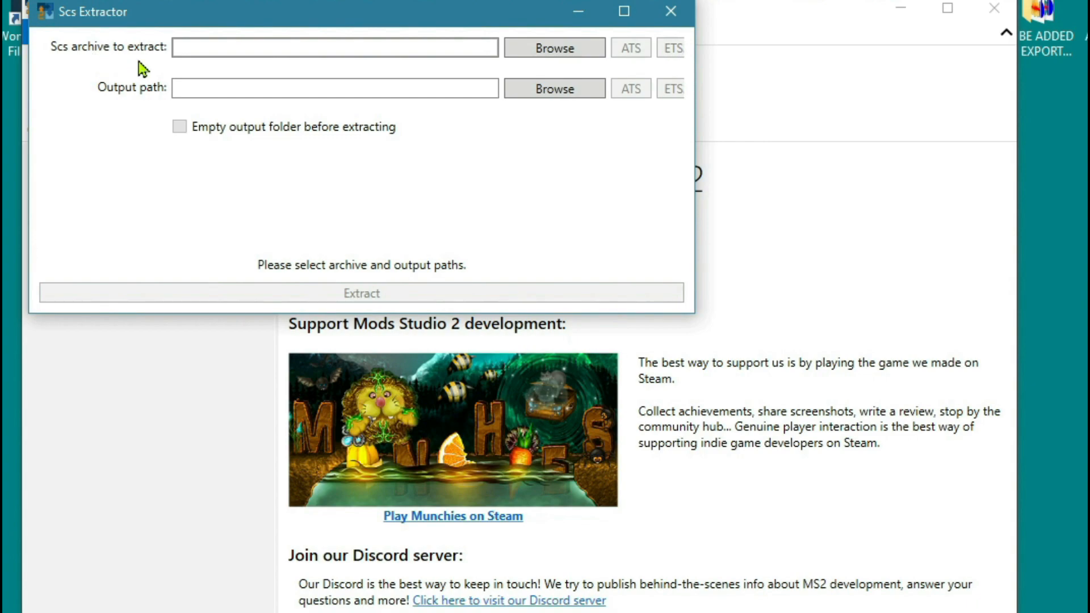
pyautogui.click(334, 47)
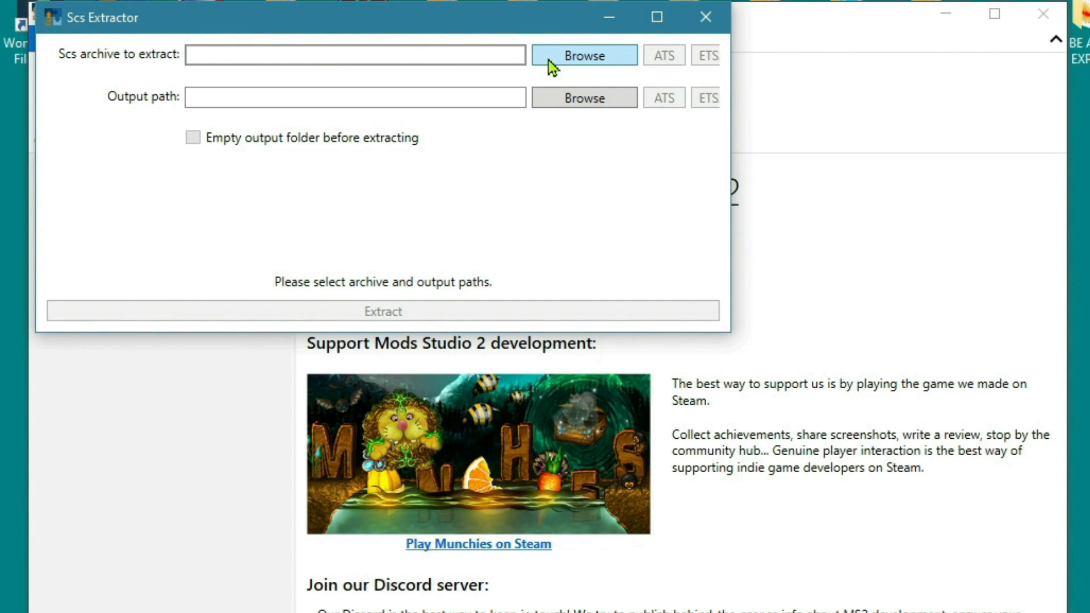
# Select base.scs from 'base and def copy 1.40' as the extractor's archive
pyautogui.click(585, 55)
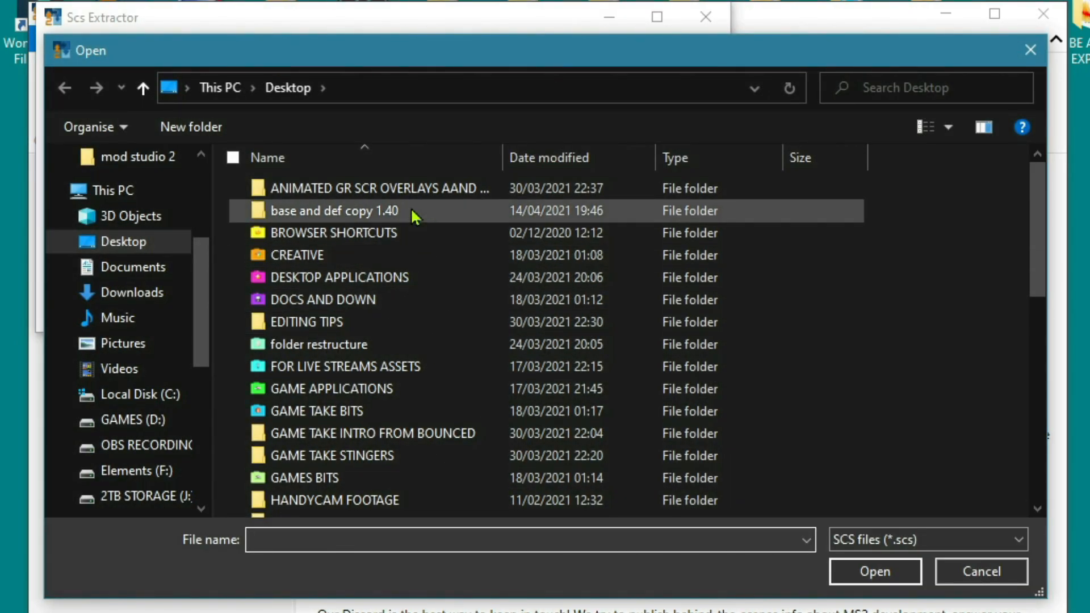
pyautogui.doubleClick(334, 211)
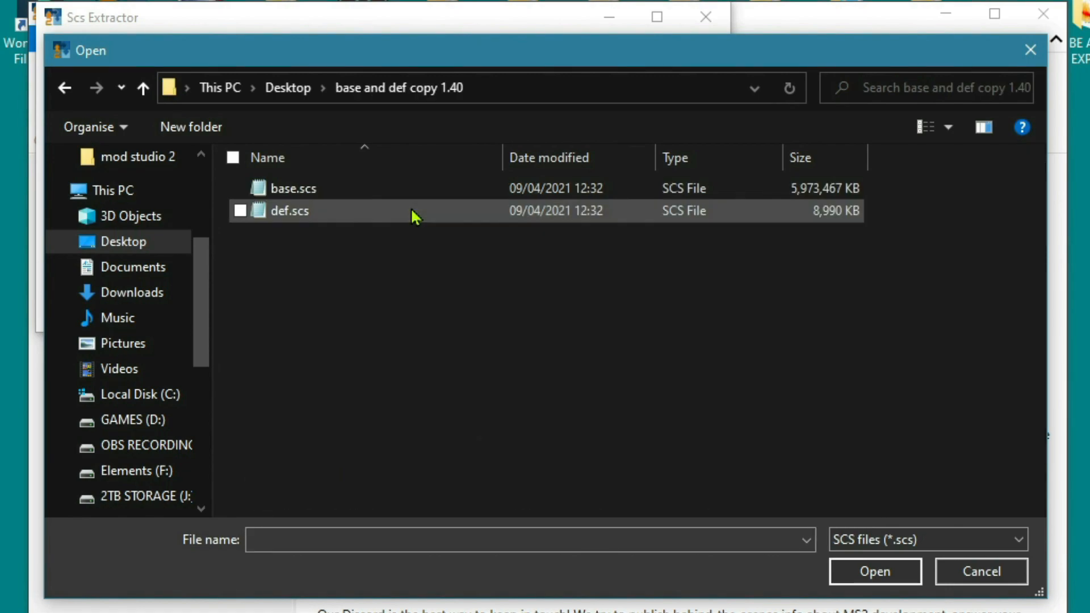
pyautogui.moveTo(378, 188)
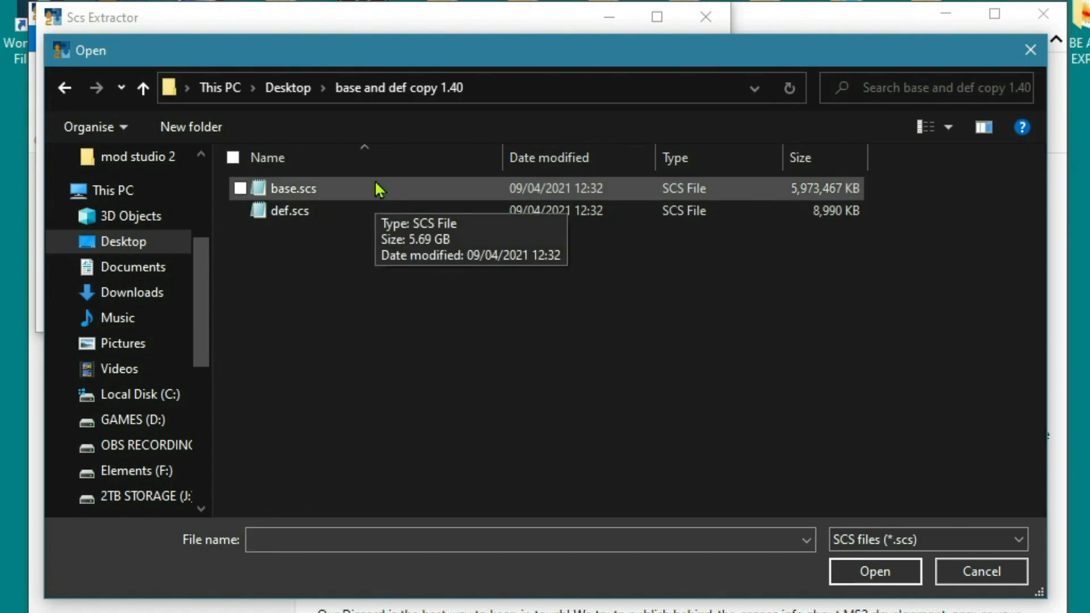
pyautogui.click(292, 188)
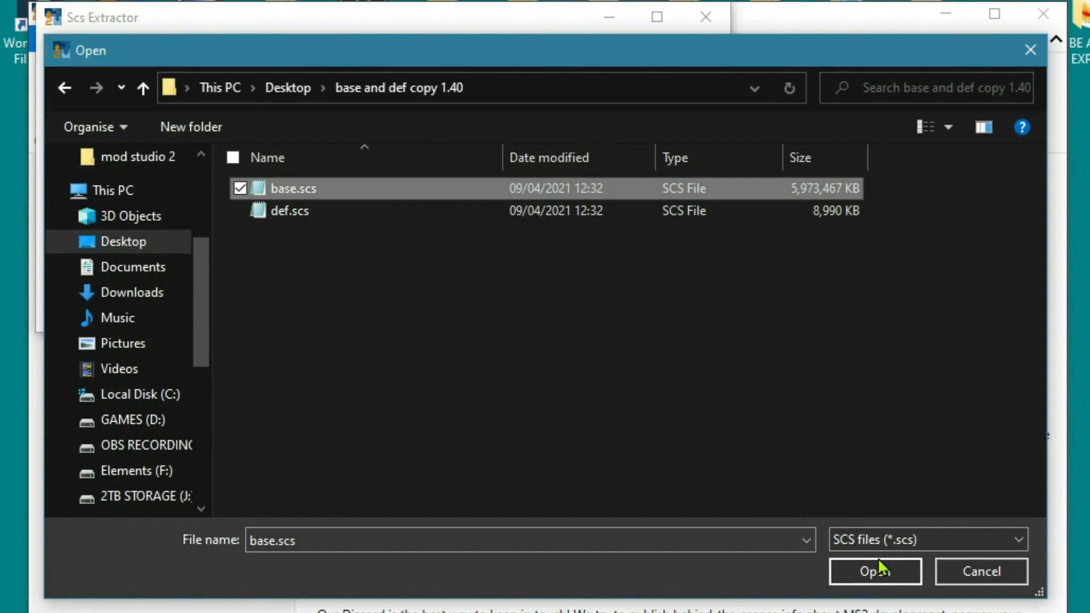
pyautogui.click(874, 571)
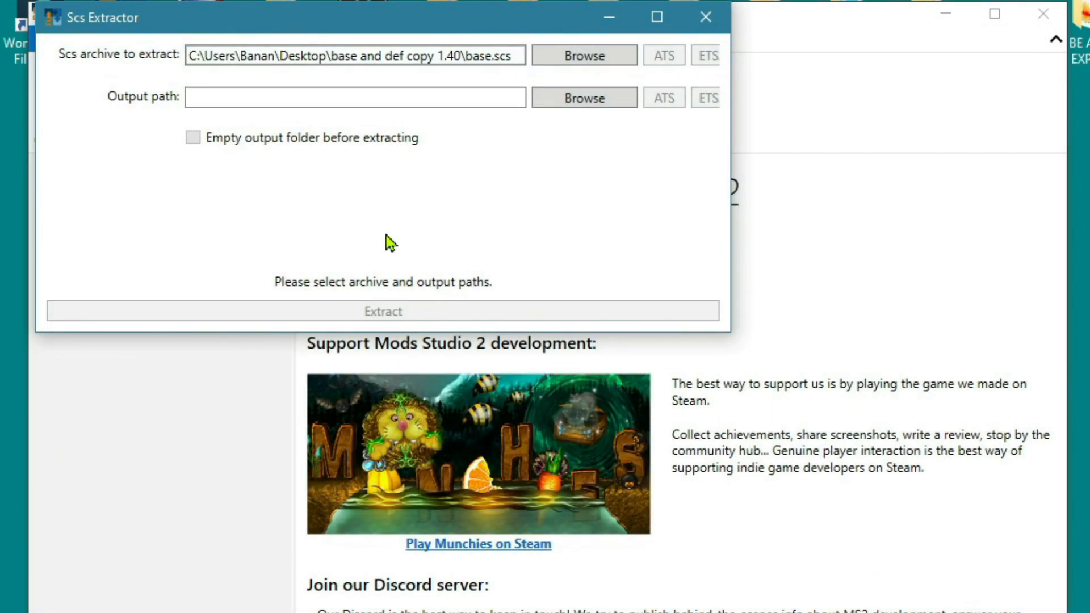
pyautogui.moveTo(483, 87)
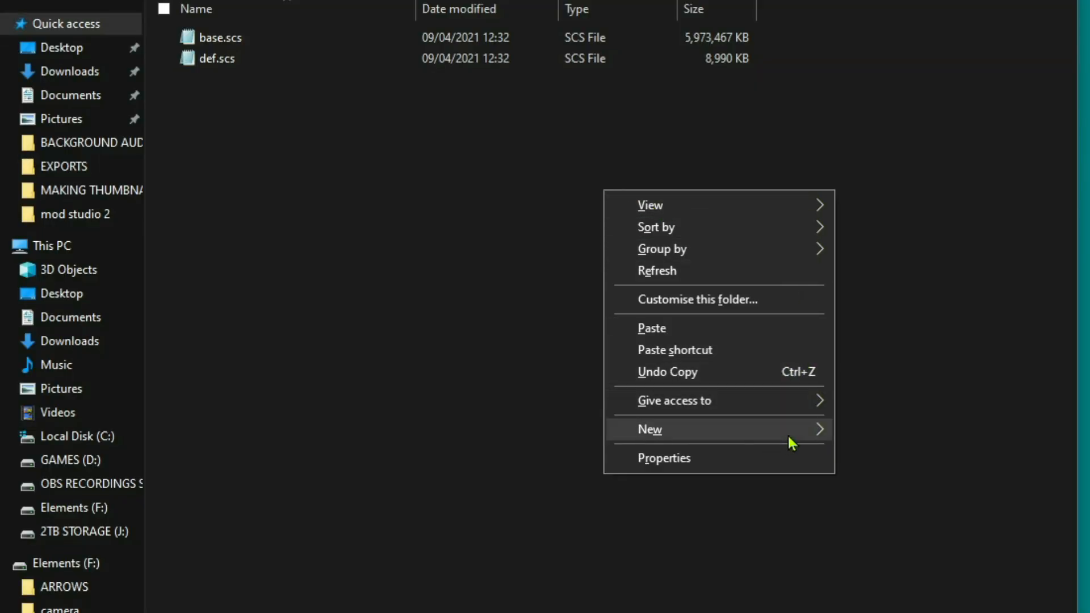
# Create a new folder named EXTRACTED next to base.scs and def.scs
pyautogui.click(649, 429)
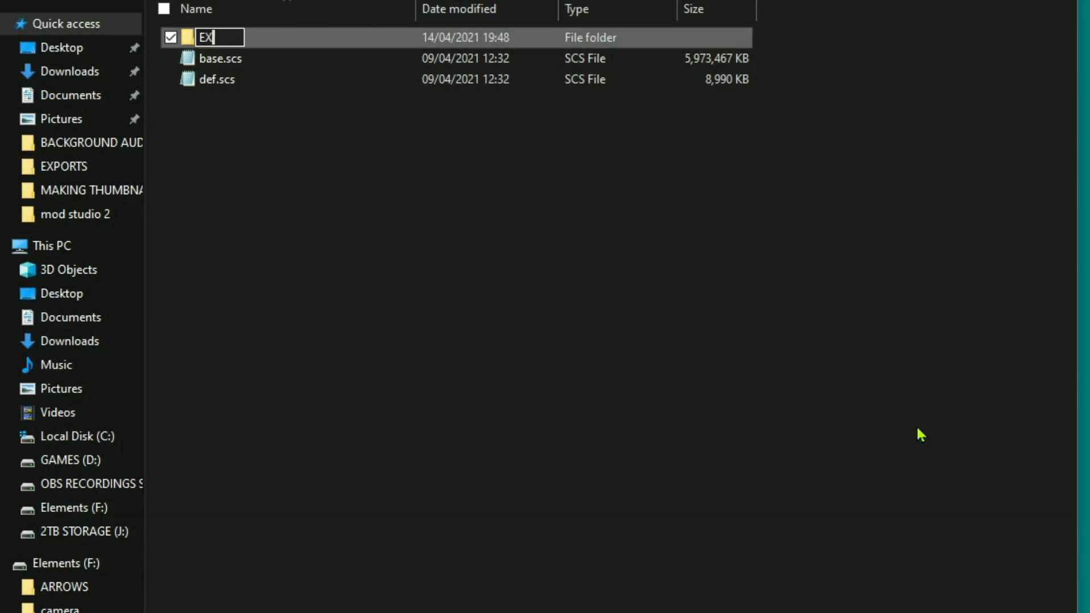
pyautogui.write('TRACT')
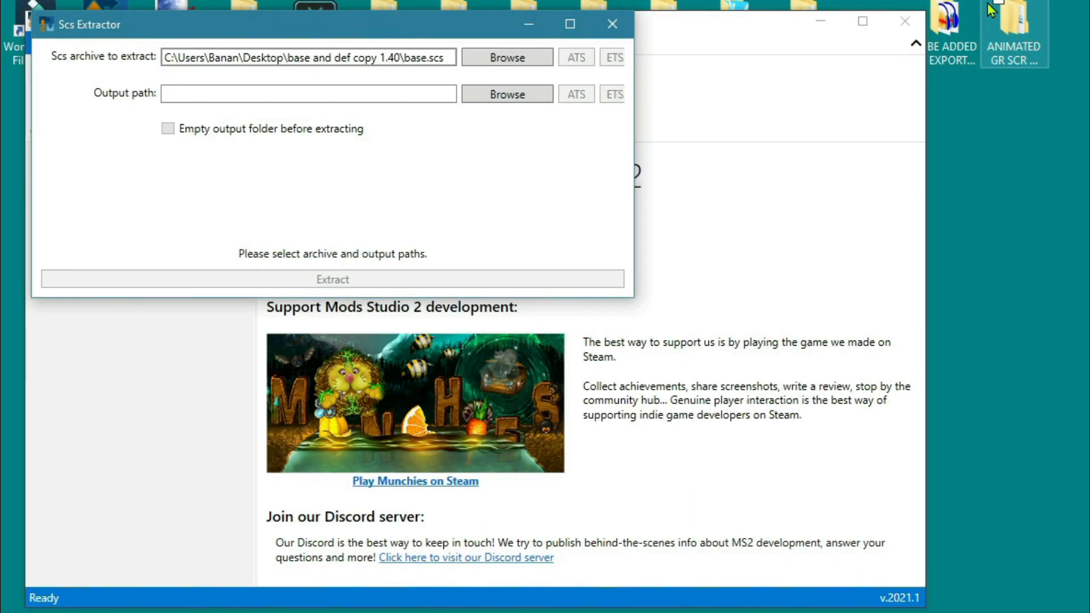
pyautogui.click(507, 93)
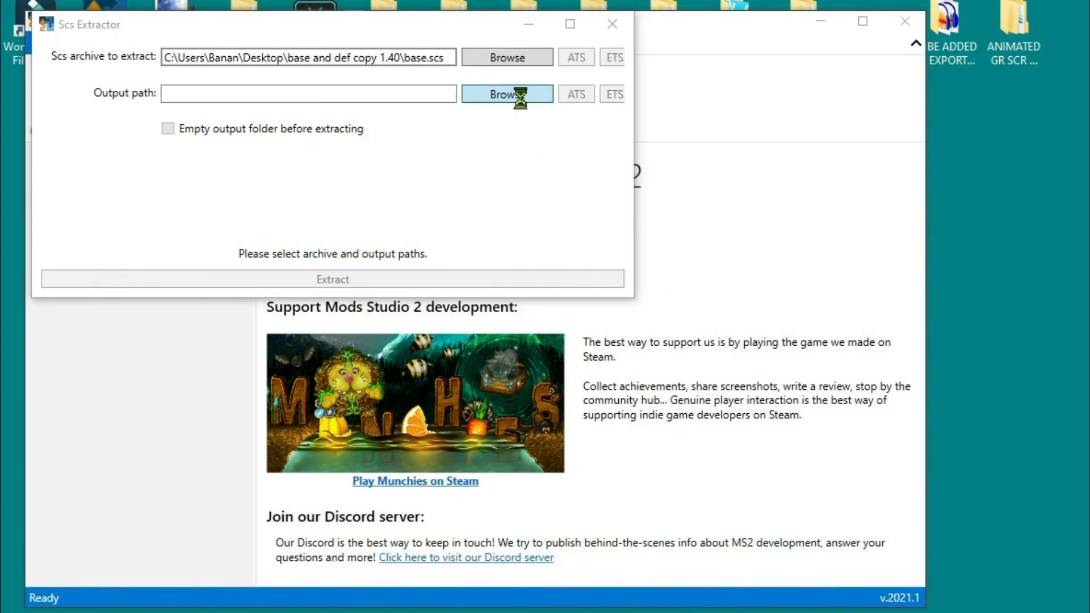
# Set EXTRACTED as the output folder and start extracting base.scs
pyautogui.click(506, 94)
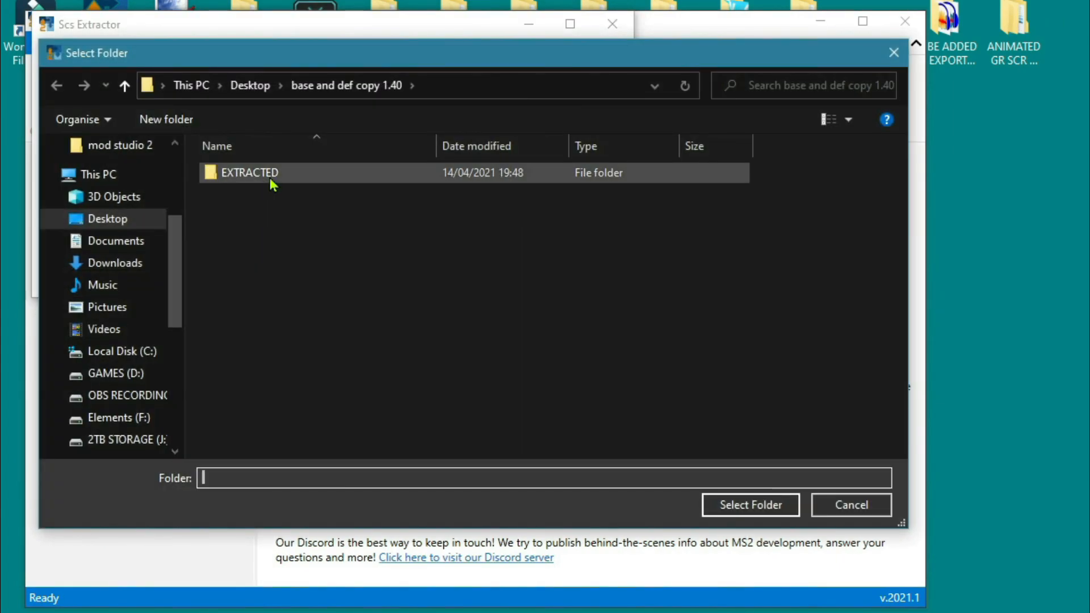
pyautogui.click(750, 505)
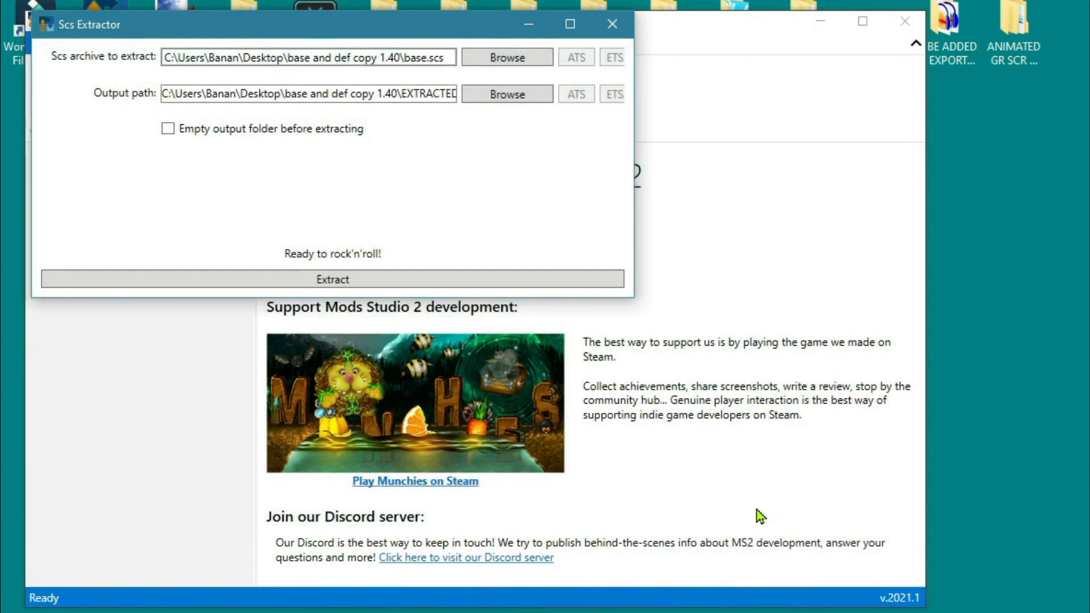
pyautogui.moveTo(348, 303)
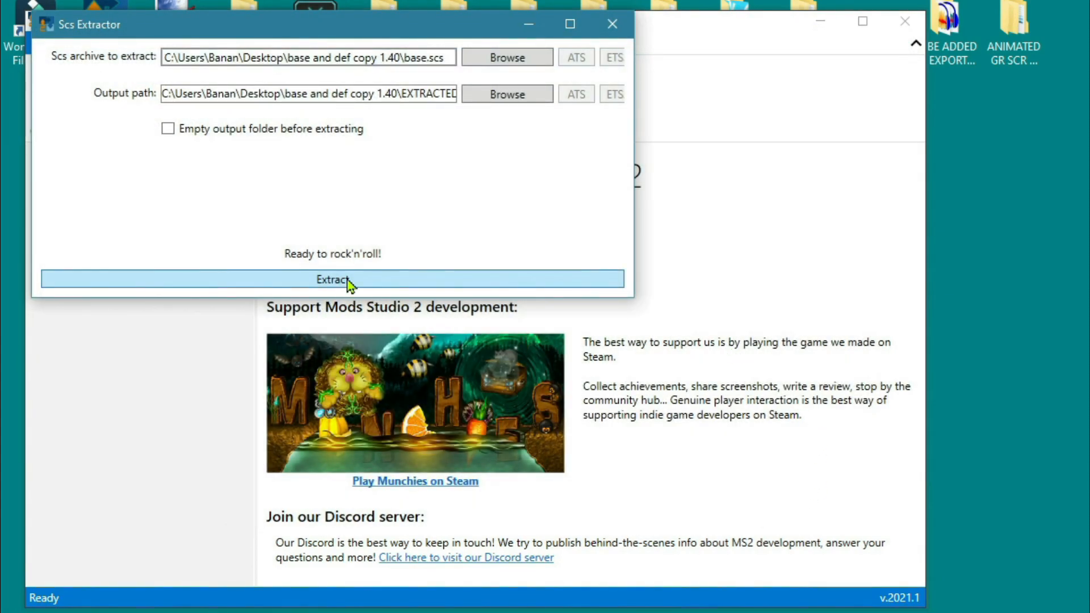
pyautogui.click(332, 278)
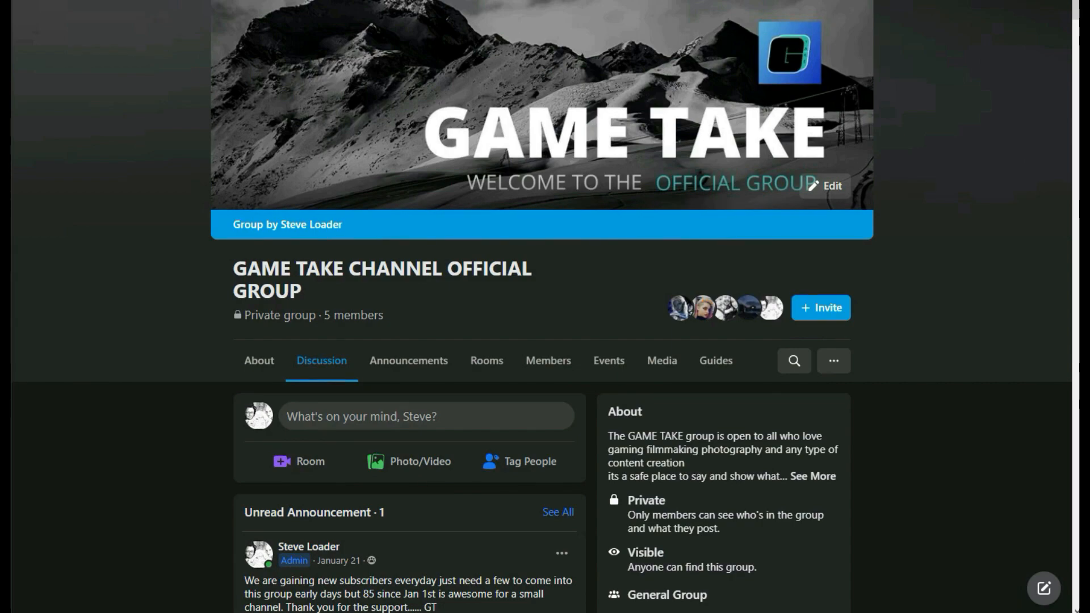
pyautogui.scroll(-3)
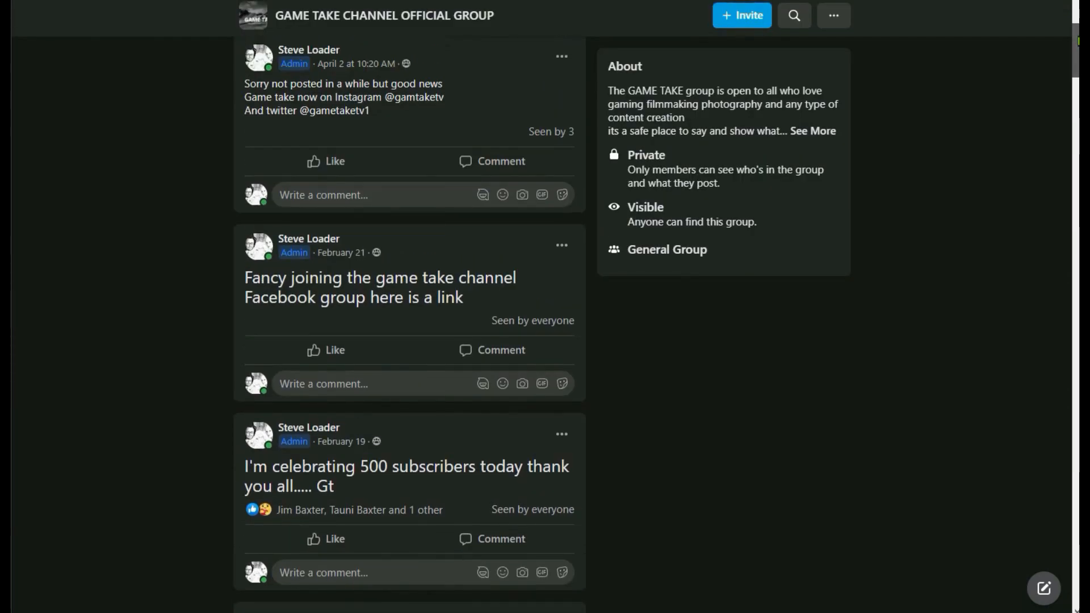
pyautogui.scroll(-3)
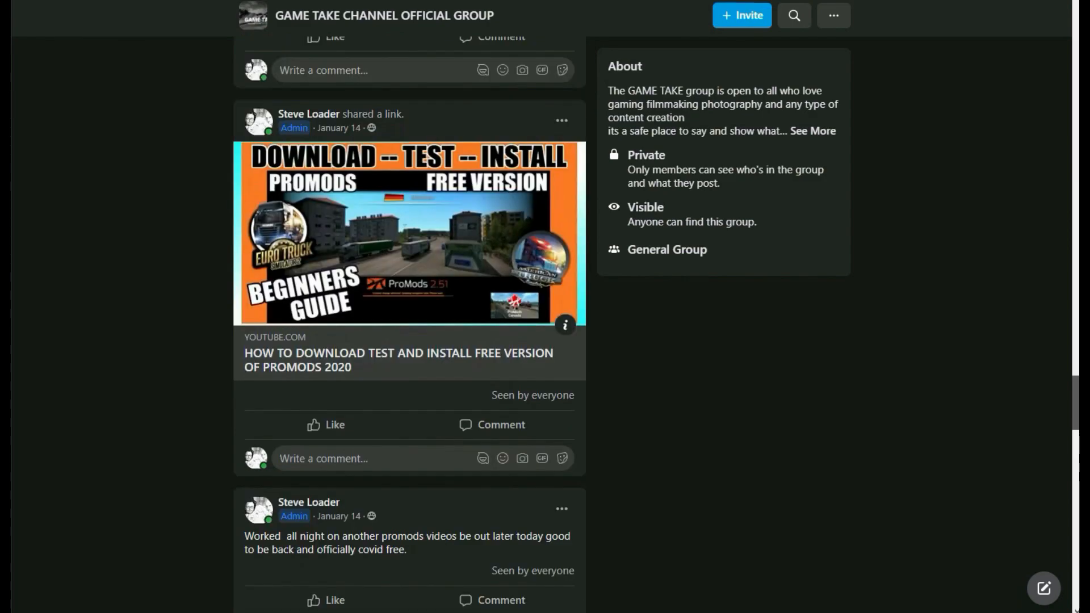
pyautogui.scroll(-3)
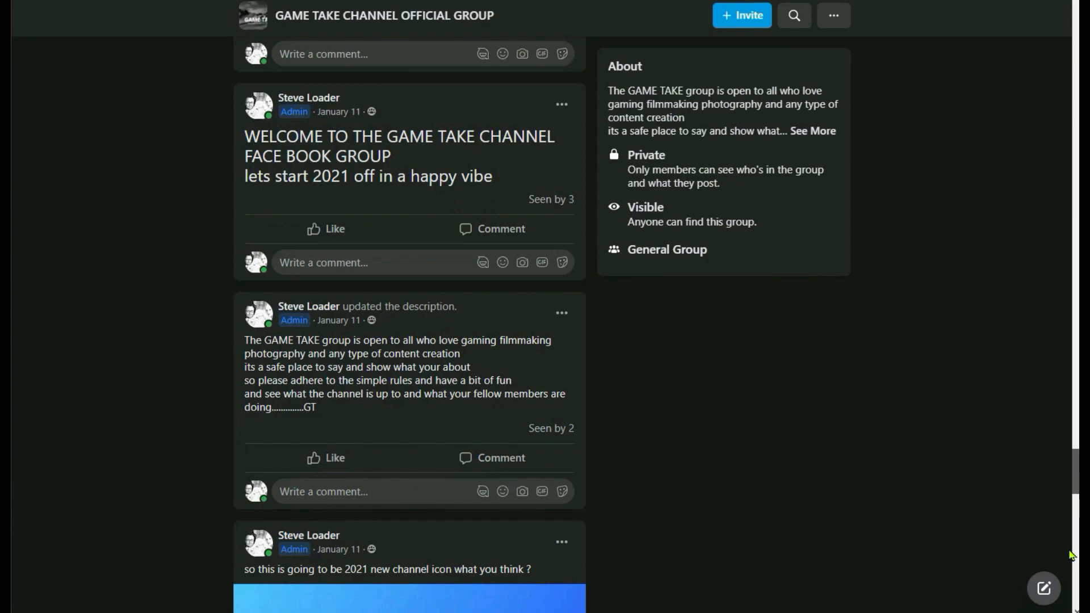
pyautogui.scroll(-3)
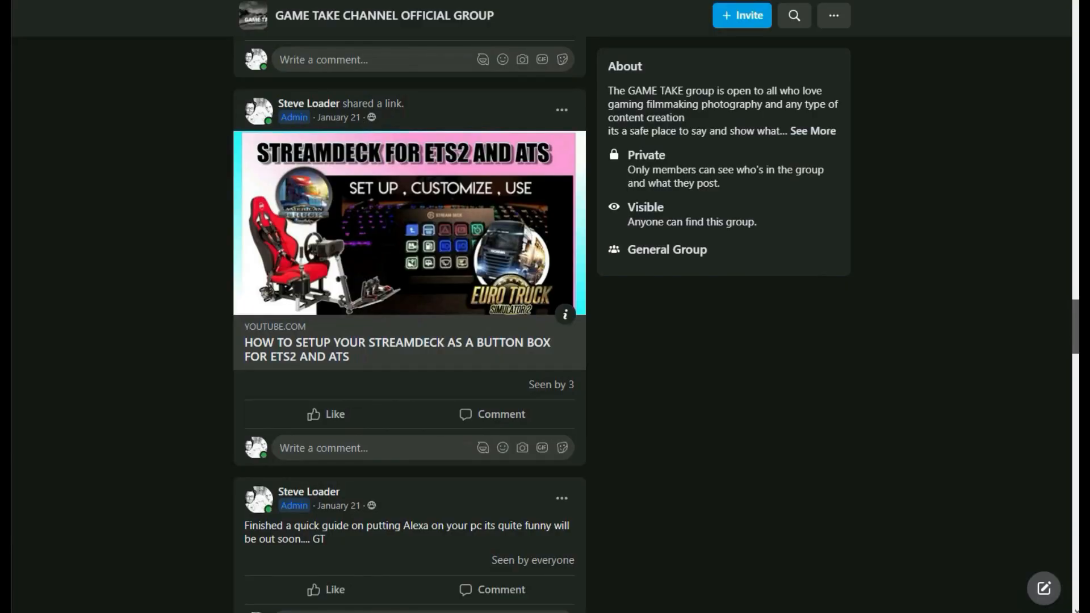
pyautogui.scroll(-3)
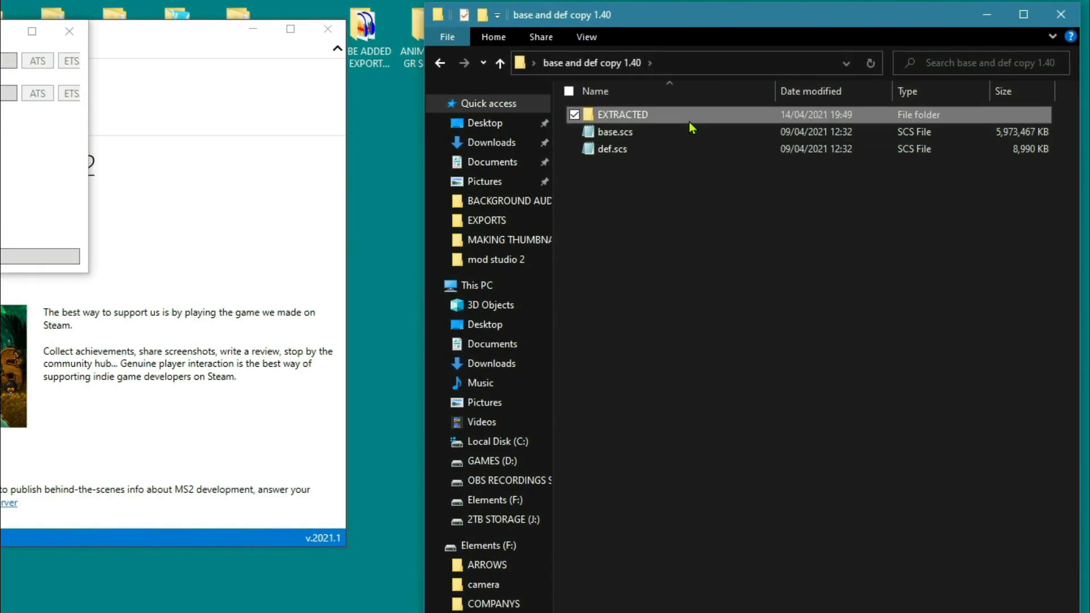
# Rename the EXTRACTED folder to 'EXTRACTED BASE'
pyautogui.rightClick(622, 115)
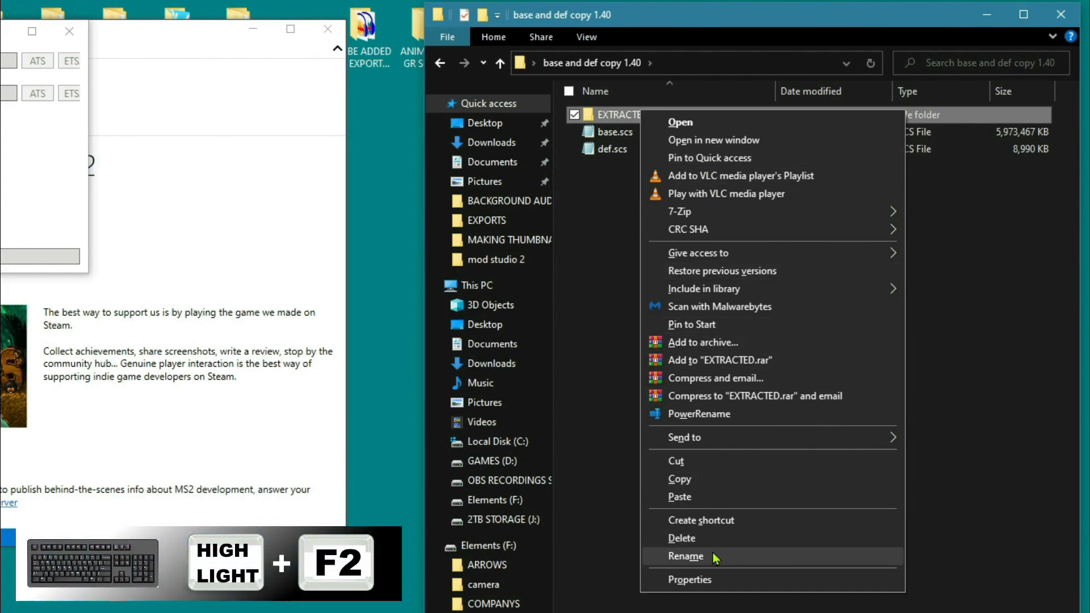
pyautogui.click(685, 556)
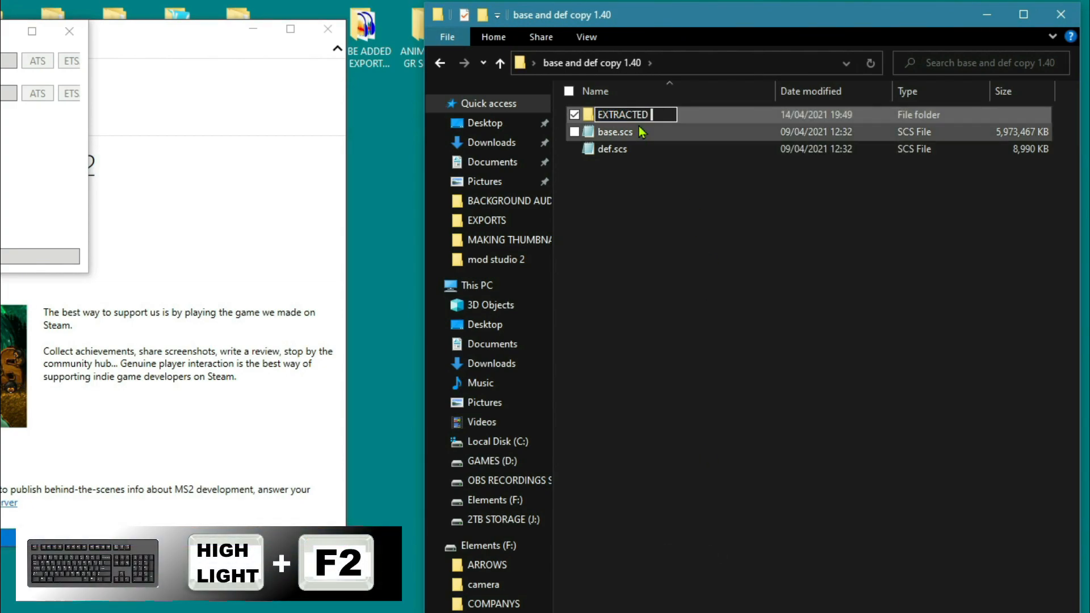
pyautogui.write('BASE')
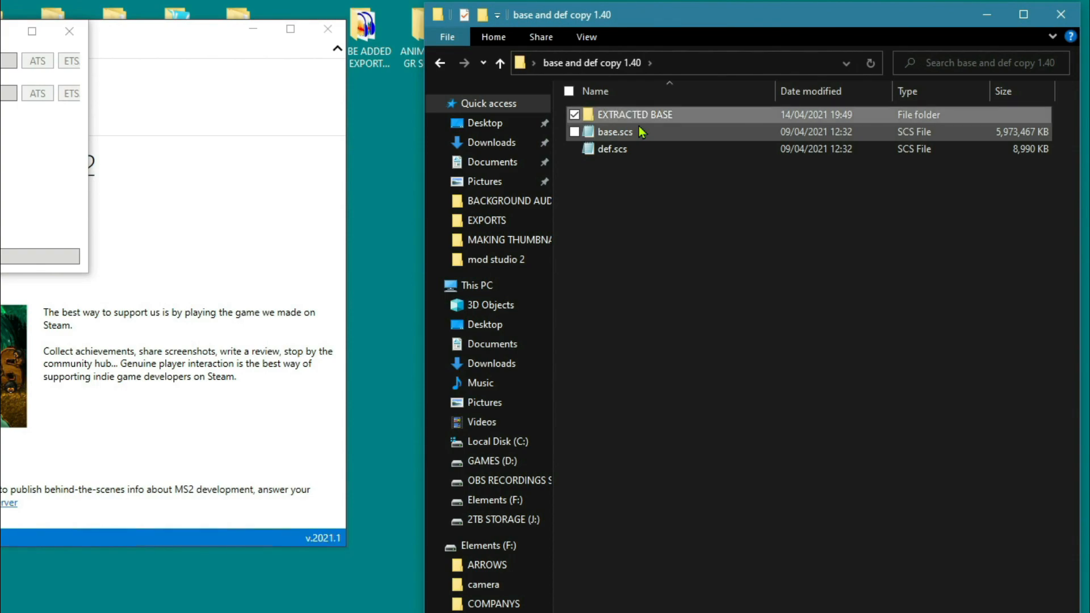
# Create another new folder beside EXTRACTED BASE
pyautogui.rightClick(591, 216)
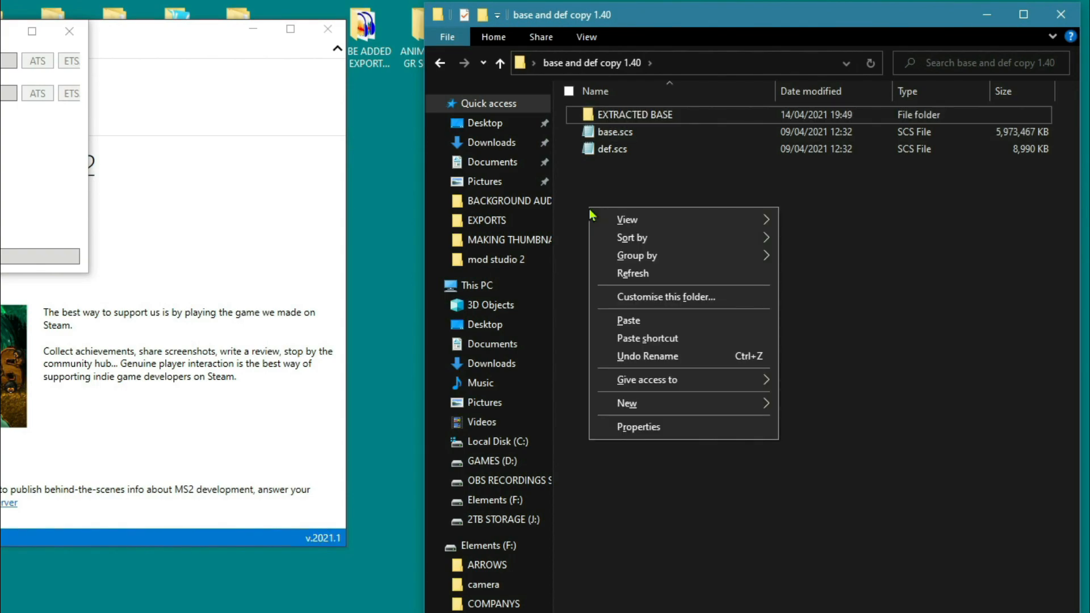
pyautogui.click(626, 403)
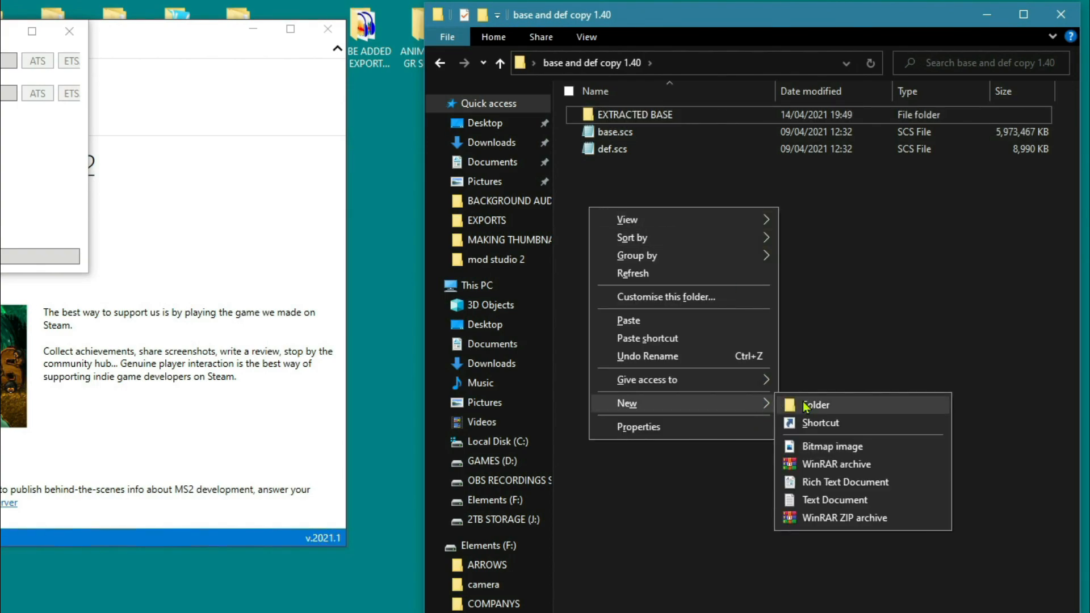
pyautogui.click(815, 405)
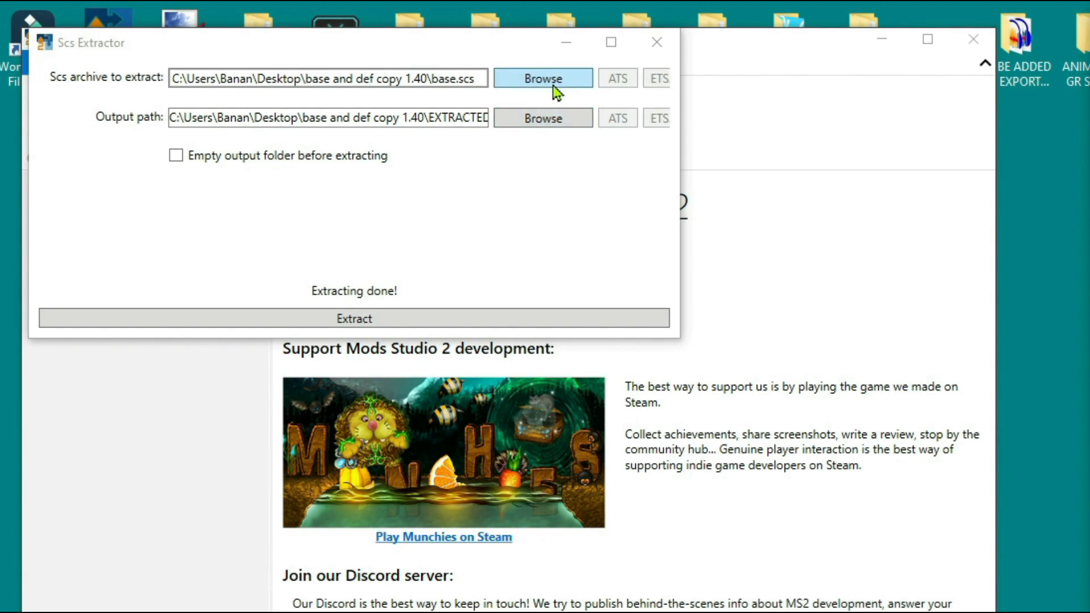
# Choose def.scs as archive, EXTRACTED DEF as output folder, and run Extract
pyautogui.click(543, 78)
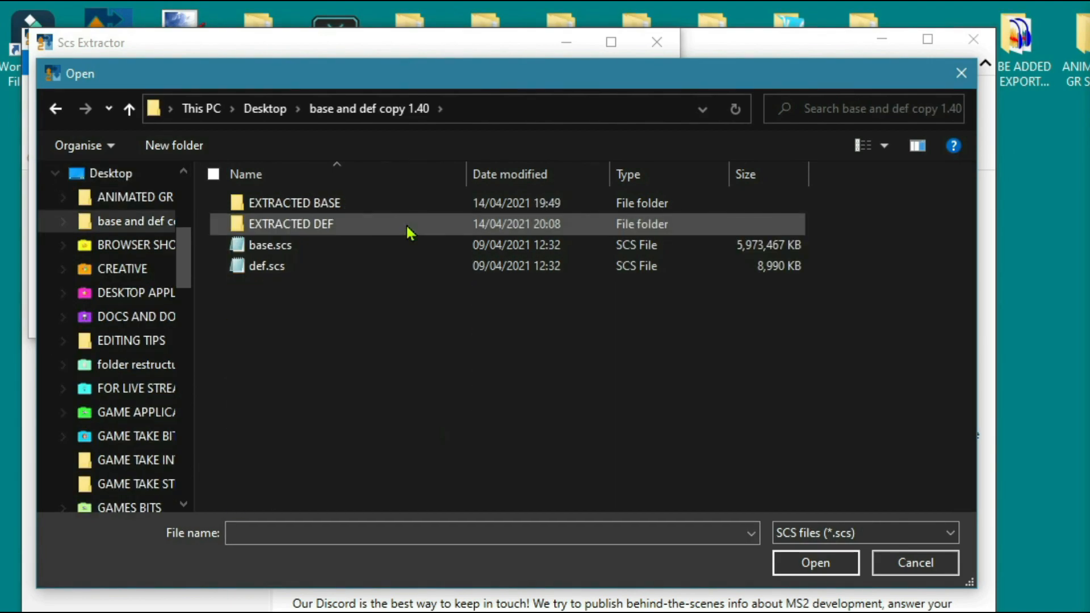
pyautogui.click(267, 265)
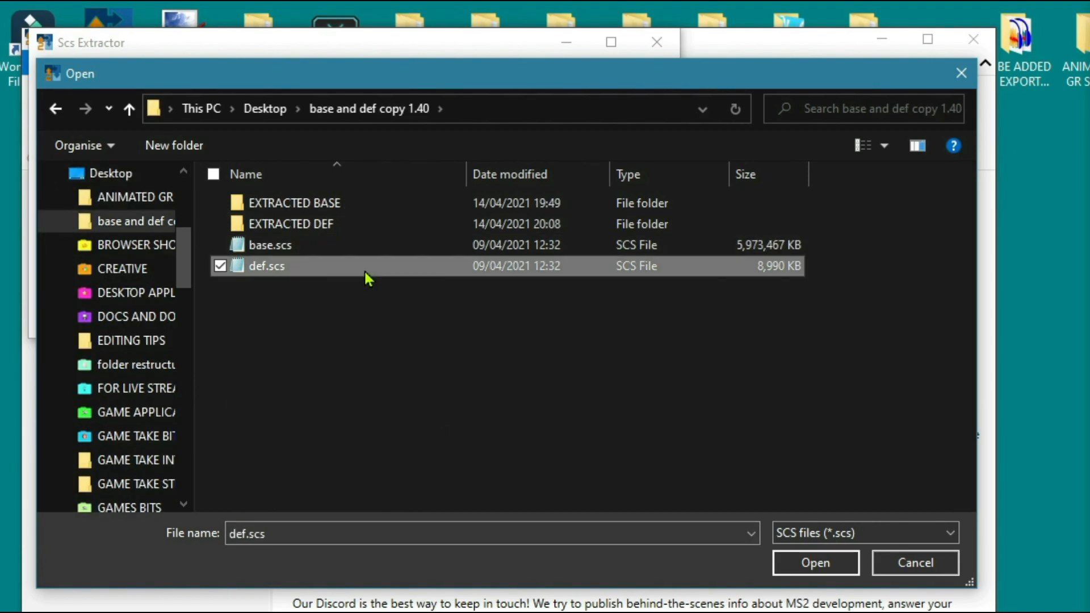
pyautogui.click(815, 563)
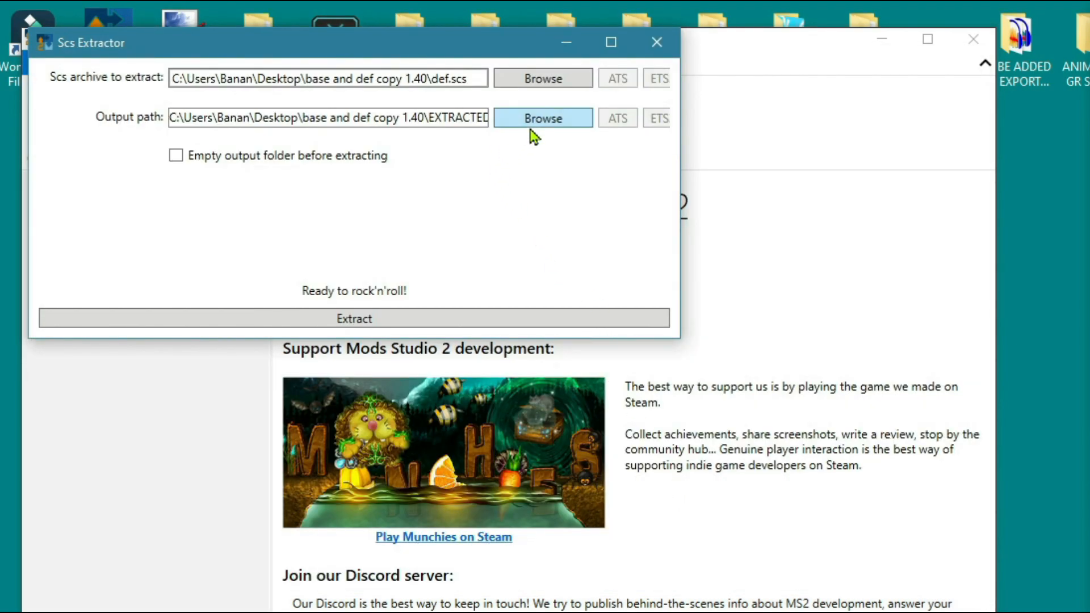
pyautogui.click(542, 117)
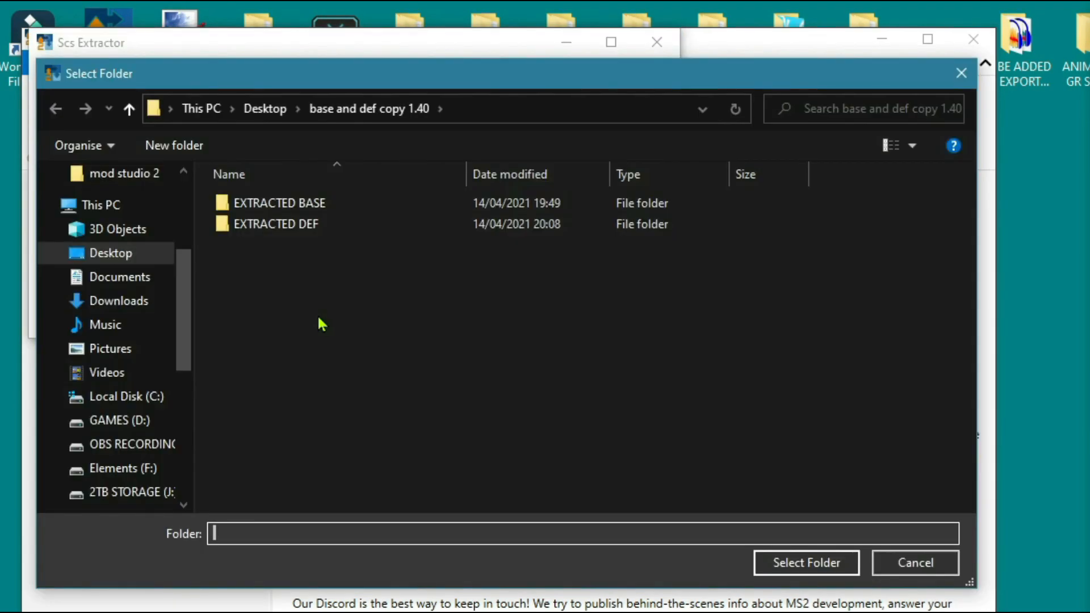
pyautogui.click(276, 223)
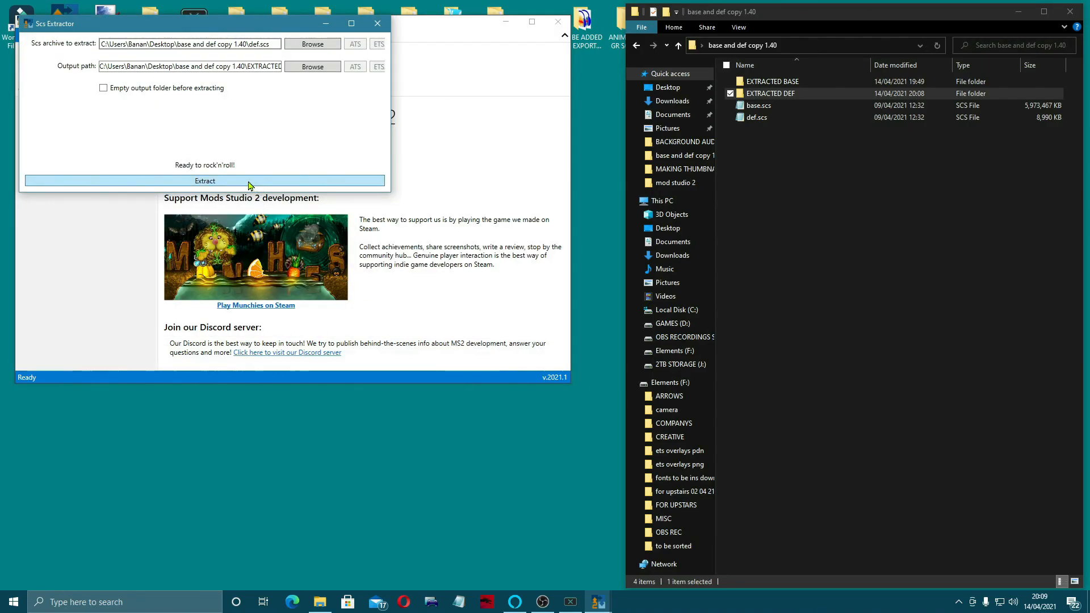
pyautogui.click(204, 180)
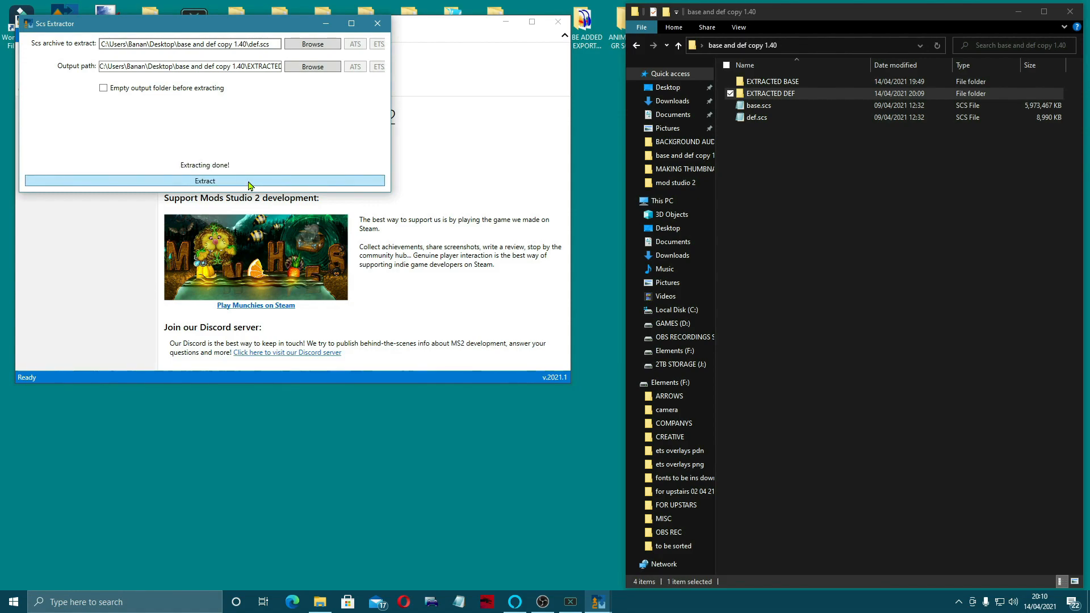
pyautogui.moveTo(294, 139)
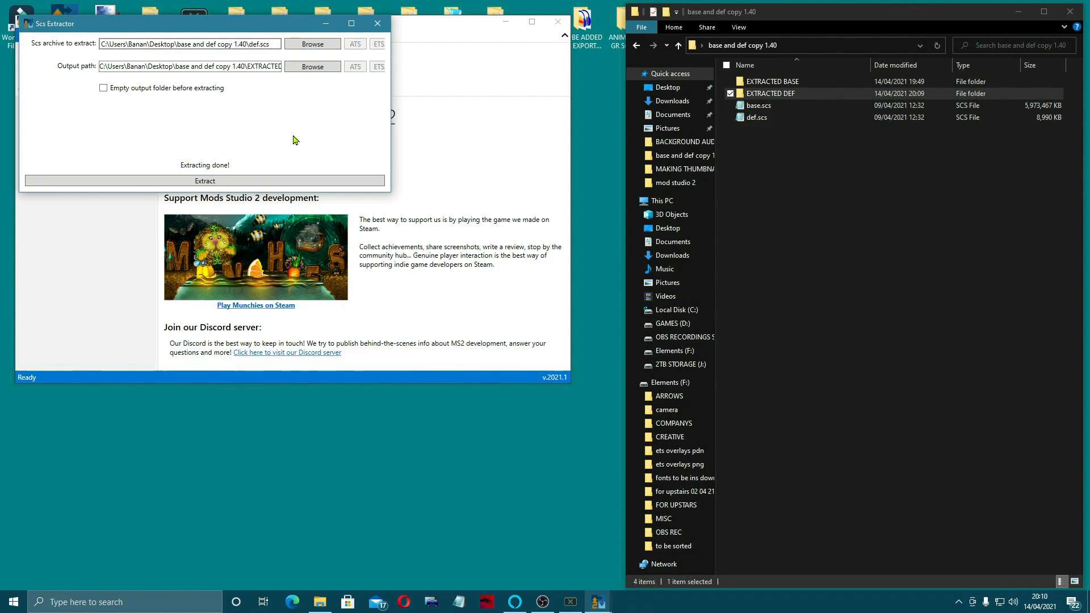
# Close the extractor, maximize File Explorer and open the EXTRACTED BASE folder
pyautogui.click(377, 23)
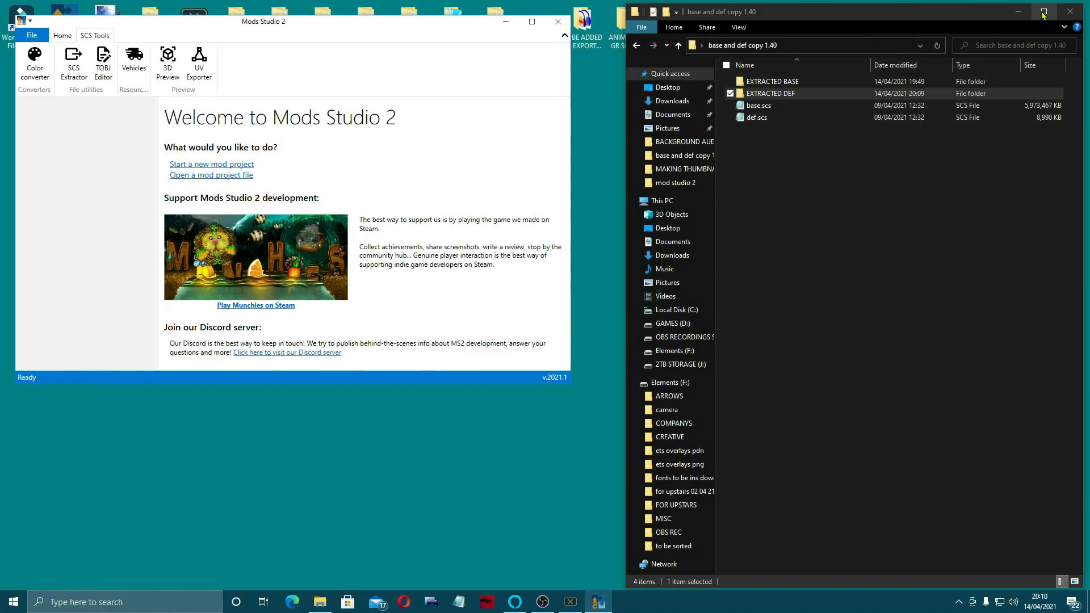
pyautogui.click(1042, 12)
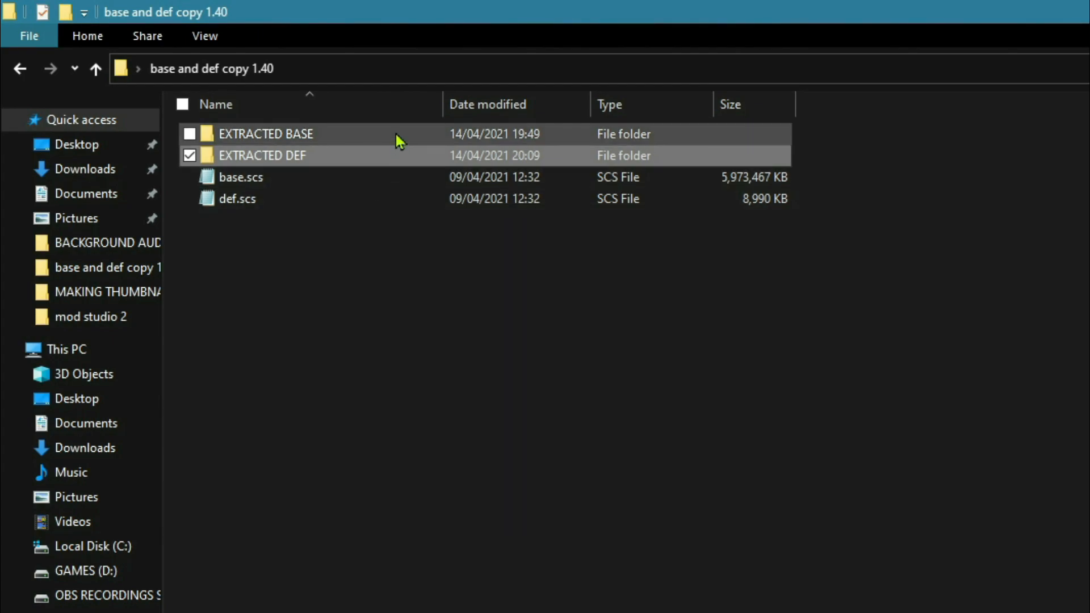
pyautogui.doubleClick(266, 133)
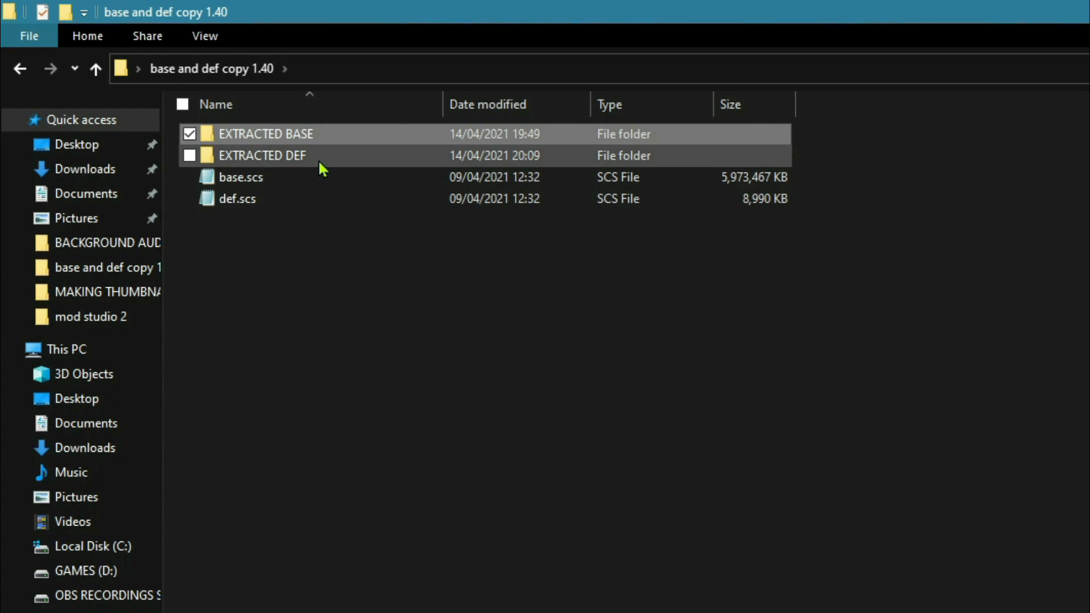
pyautogui.doubleClick(262, 156)
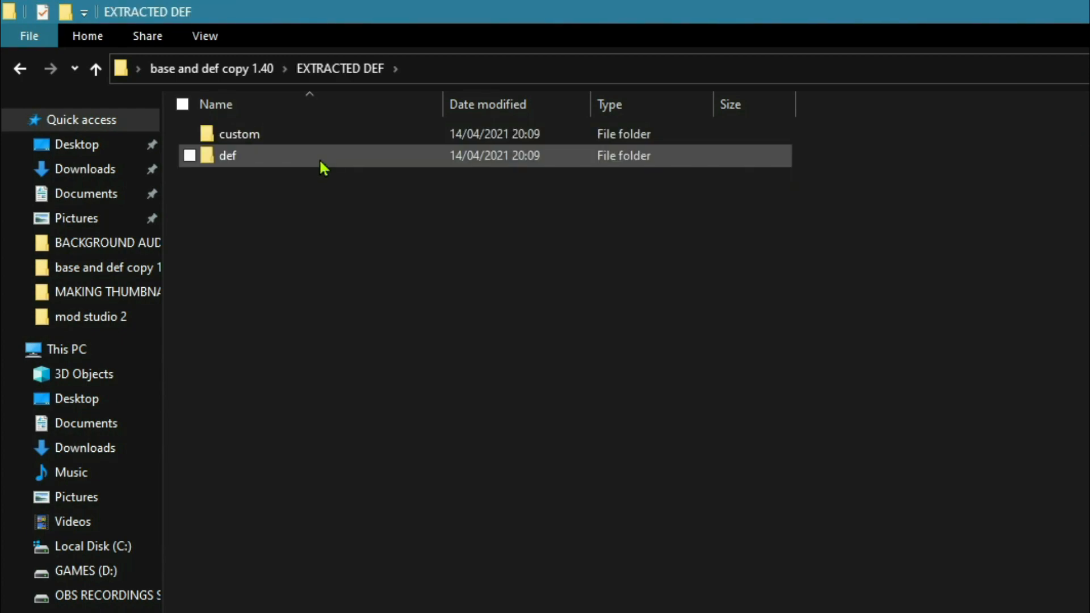
pyautogui.click(96, 68)
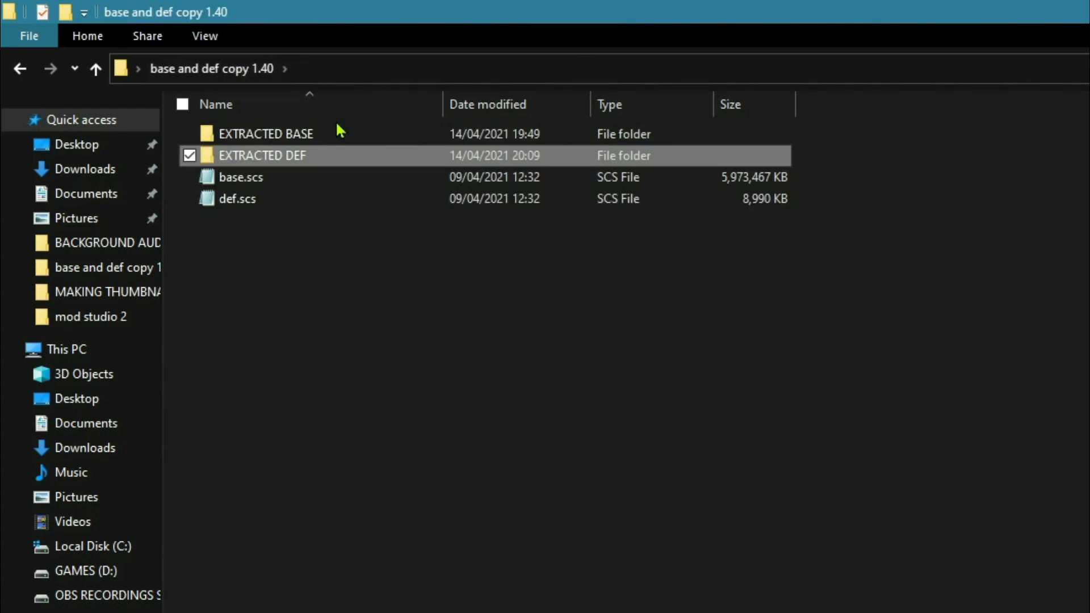
pyautogui.doubleClick(266, 134)
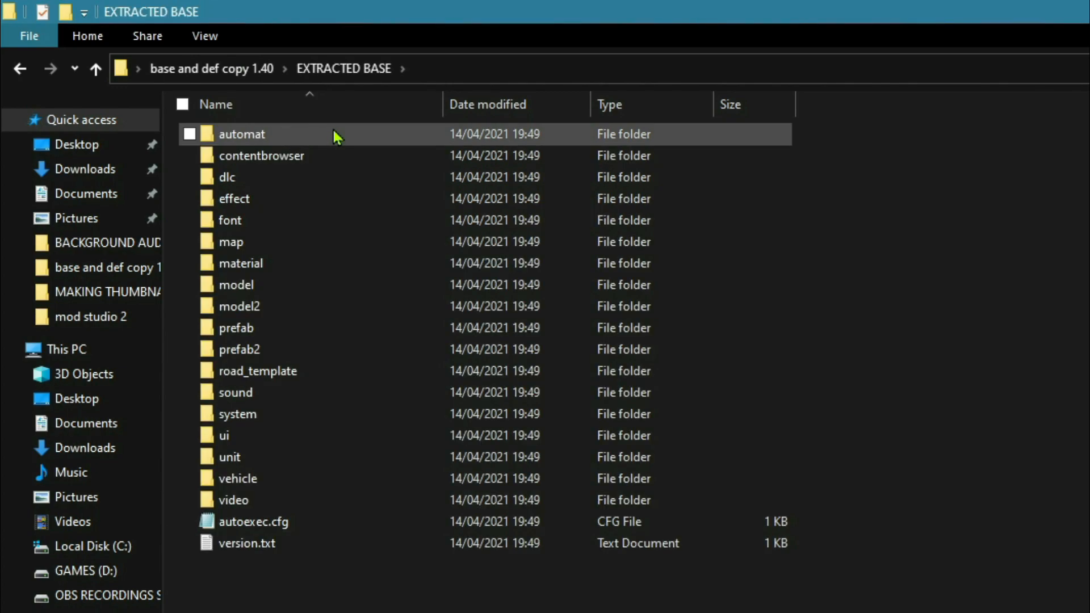
pyautogui.moveTo(334, 155)
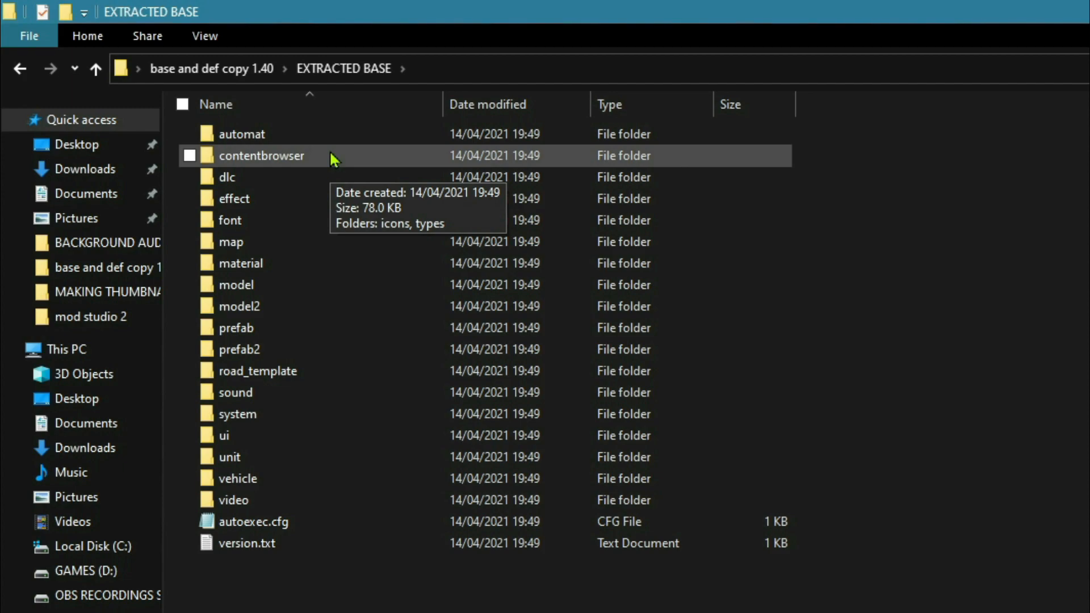
pyautogui.moveTo(396, 306)
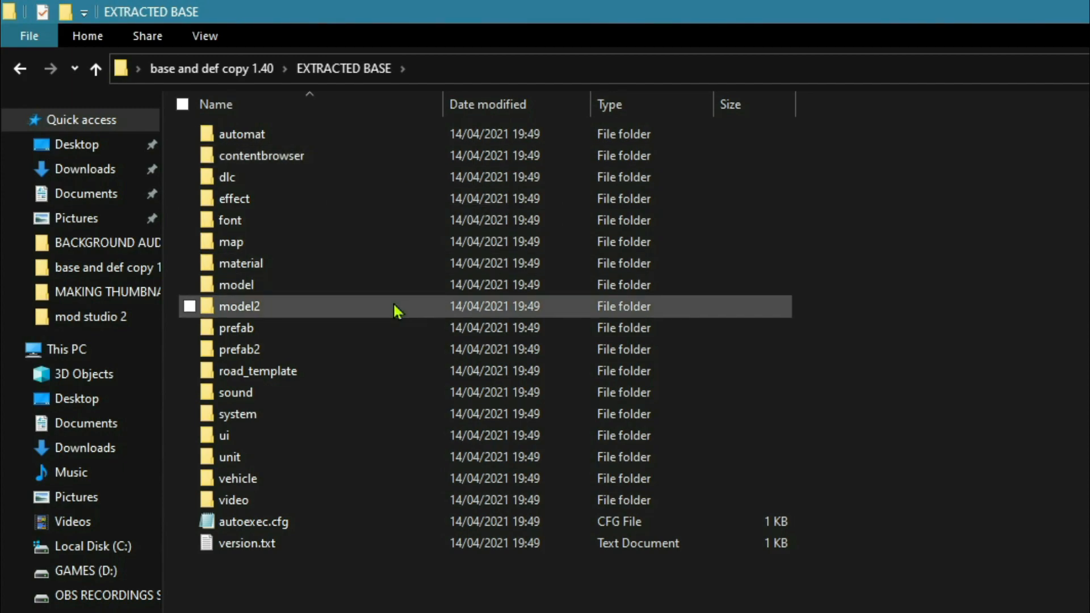
pyautogui.moveTo(355, 331)
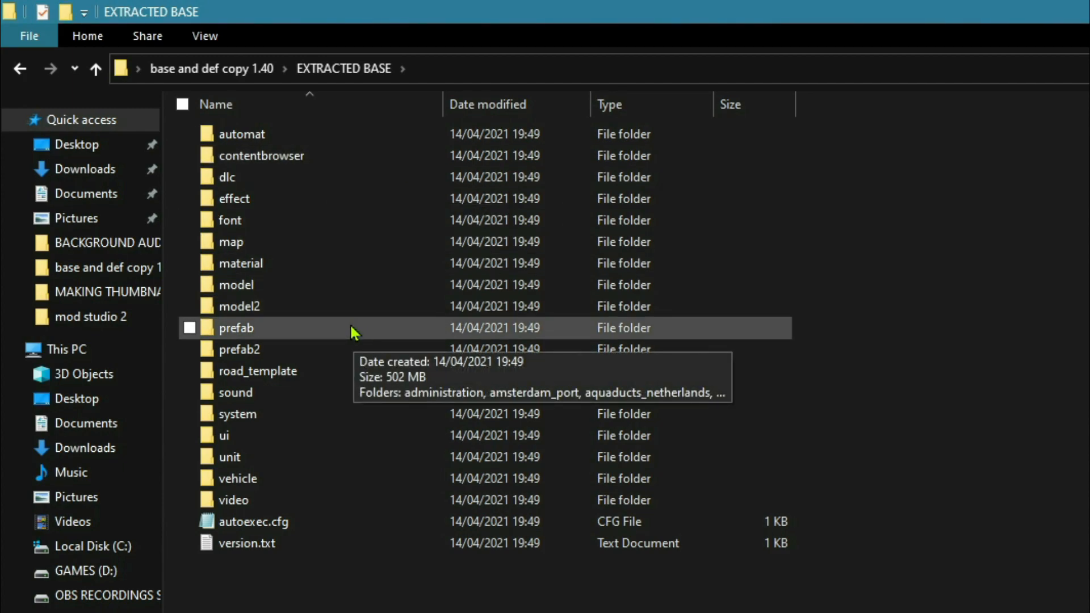
# Open prefab > garage, switch to Large icons and select wall.dds
pyautogui.doubleClick(236, 328)
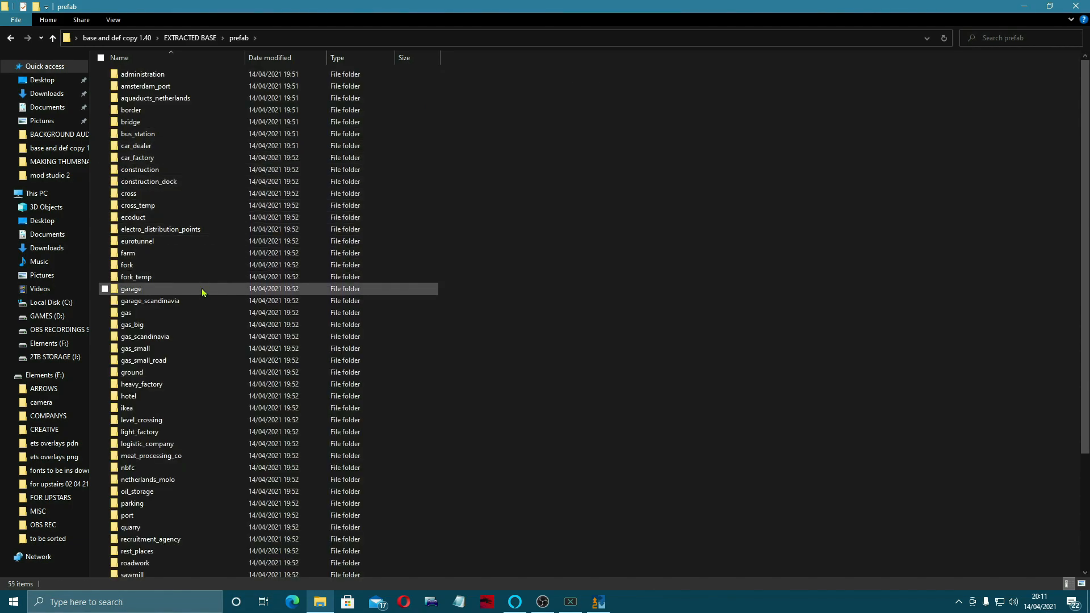
pyautogui.moveTo(213, 294)
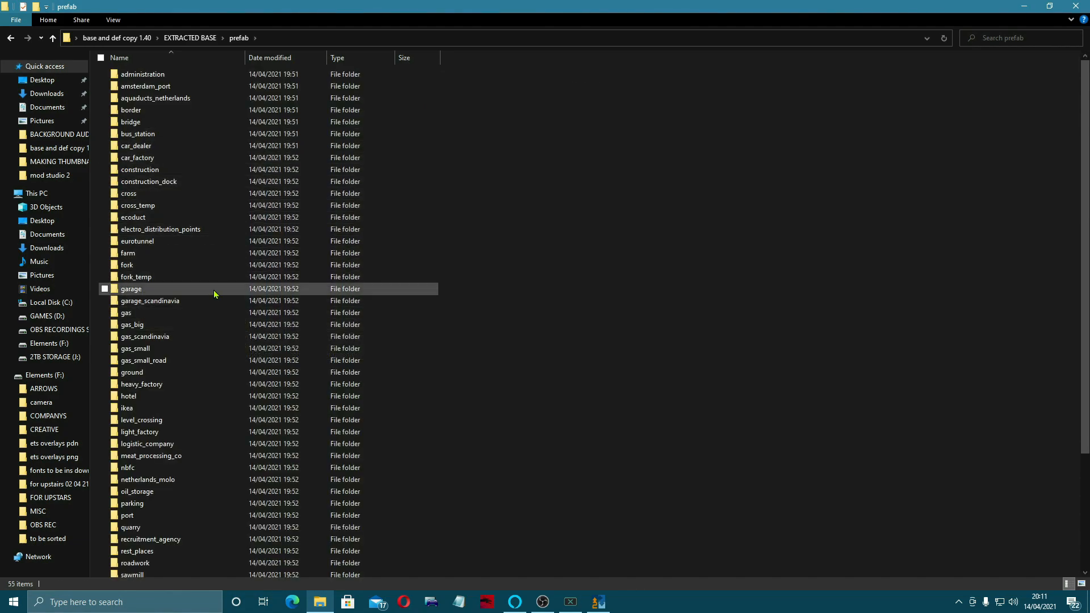
pyautogui.doubleClick(131, 288)
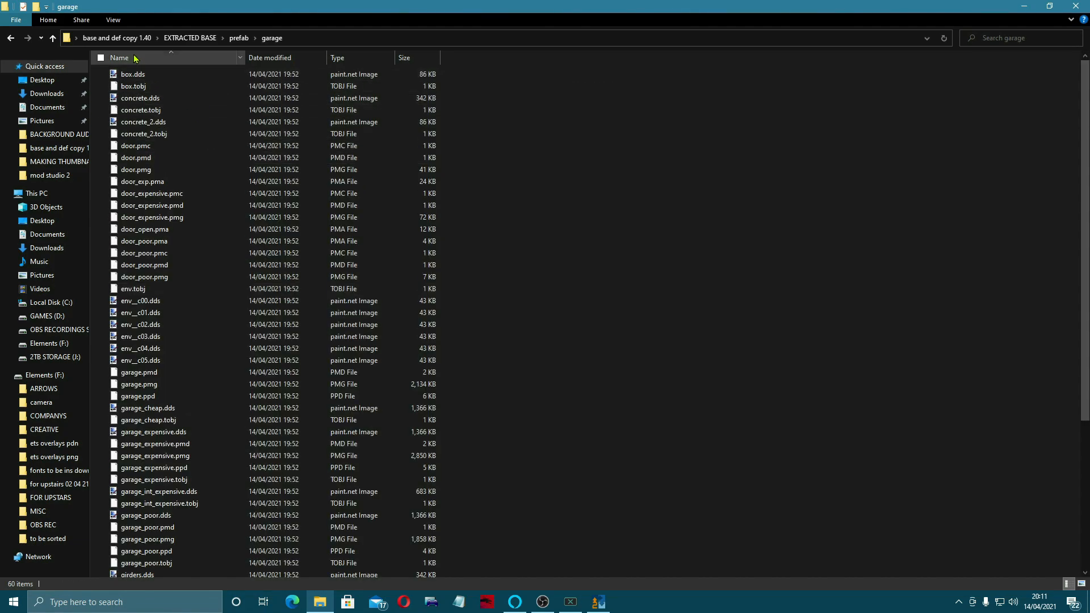
pyautogui.click(112, 19)
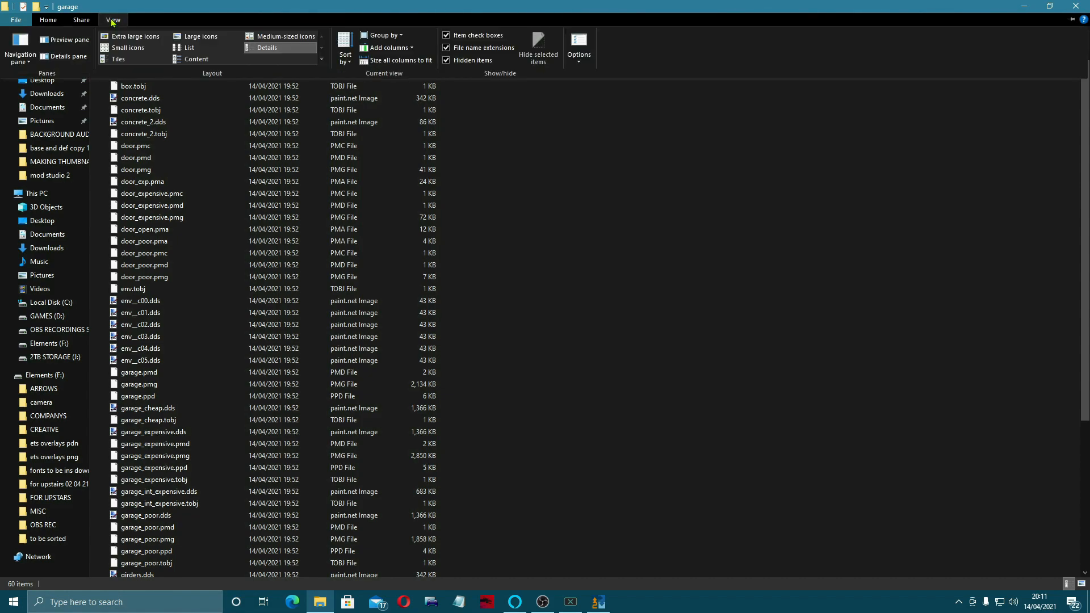
pyautogui.click(202, 35)
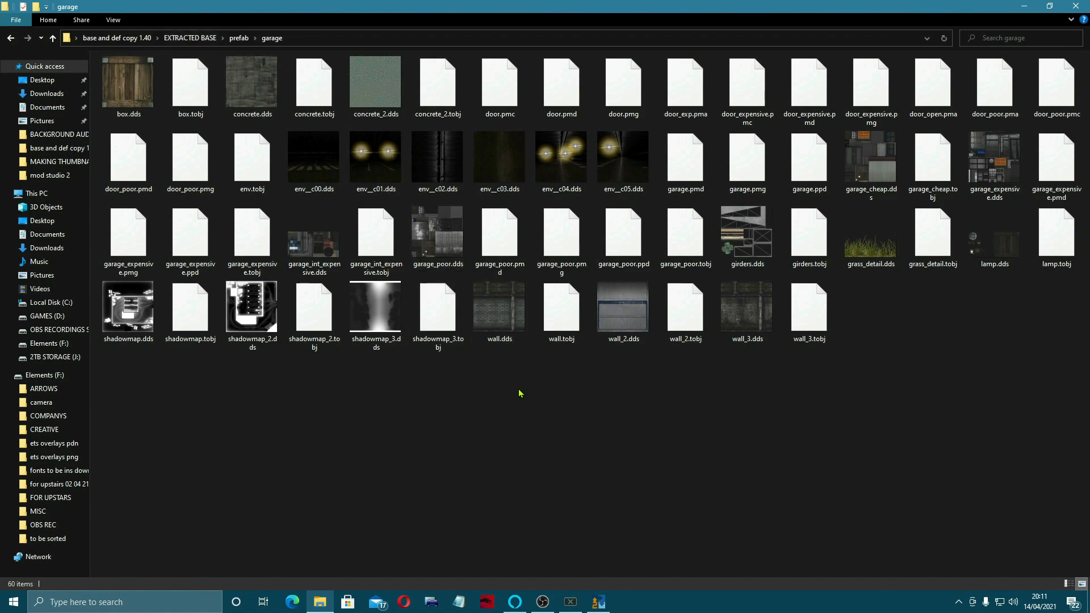
pyautogui.click(499, 310)
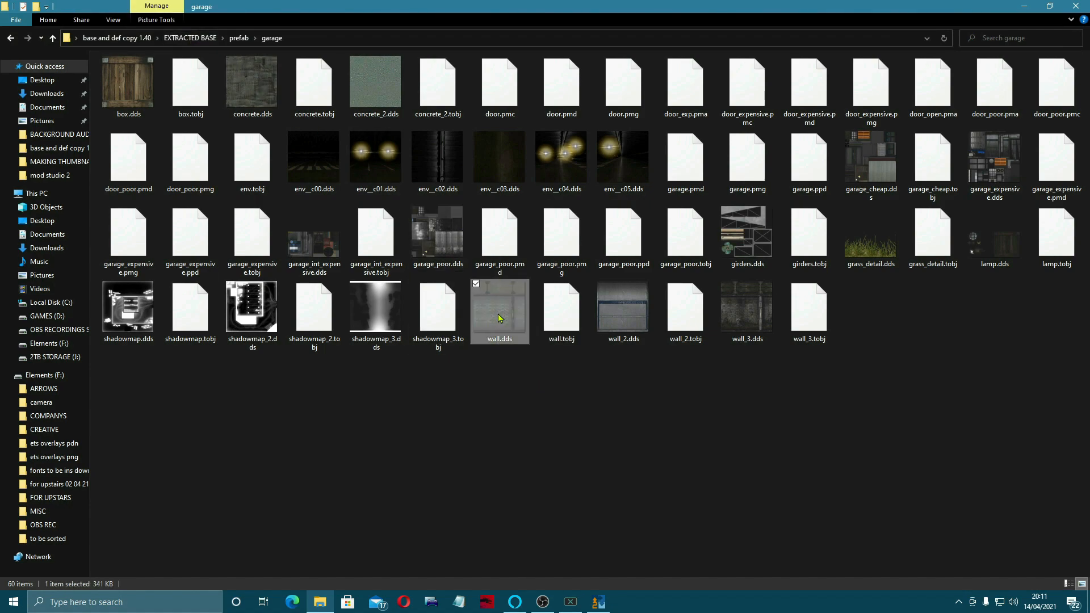
# Open wall.dds in paint.net, add and select a new Layer 2, then close the texture
pyautogui.doubleClick(498, 312)
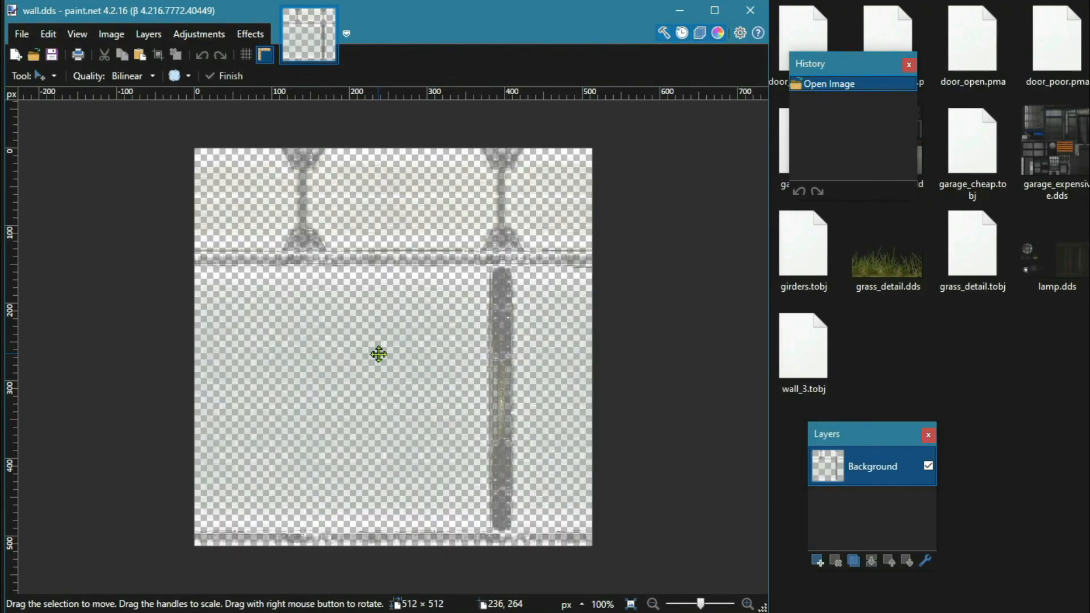
pyautogui.moveTo(311, 164)
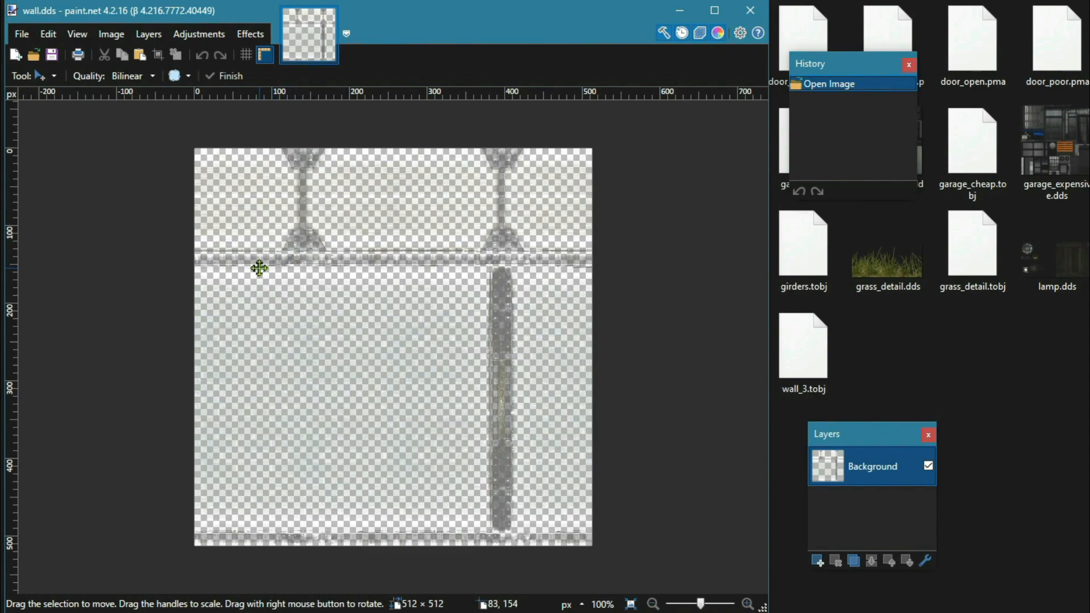
pyautogui.click(817, 560)
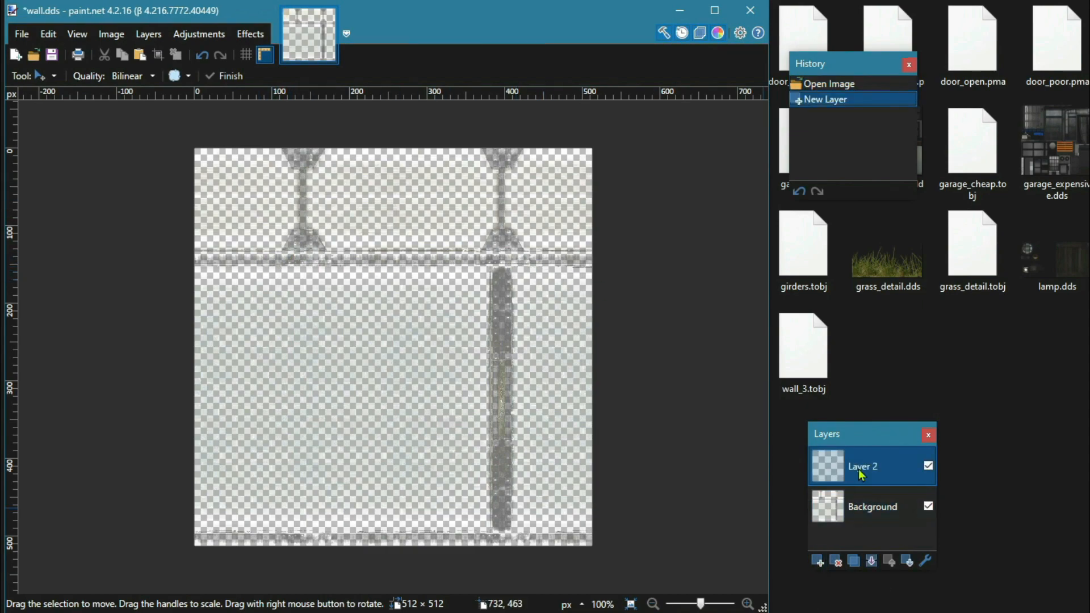
pyautogui.click(436, 363)
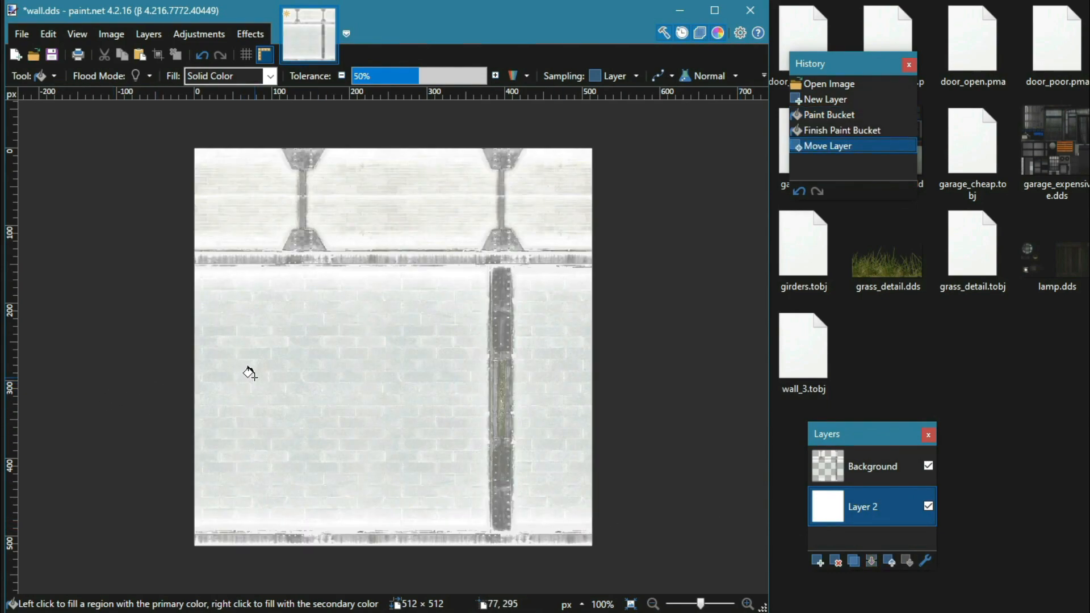
pyautogui.moveTo(424, 223)
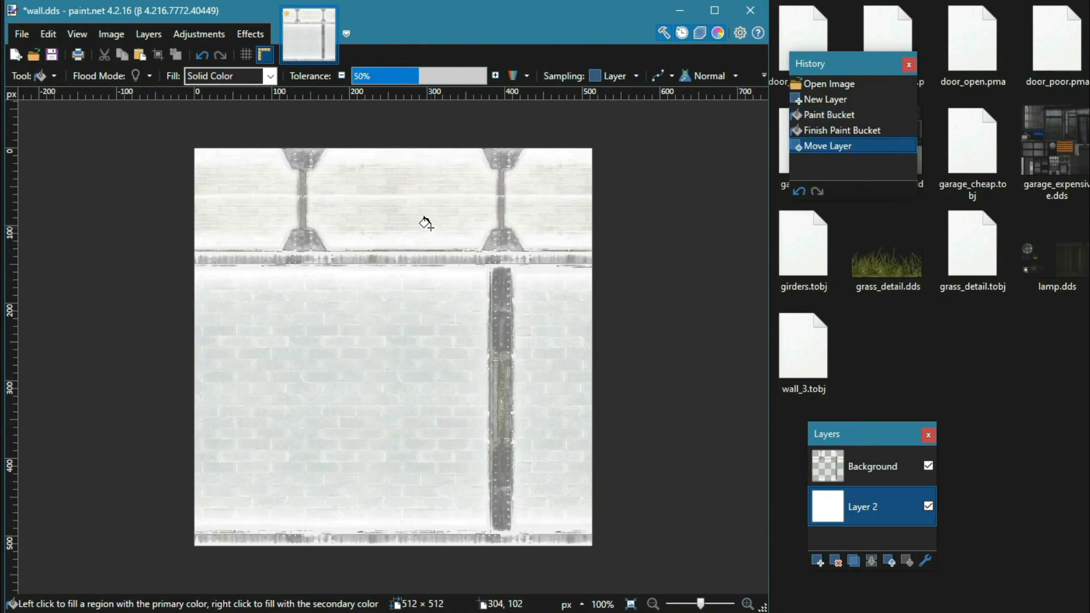
pyautogui.moveTo(511, 236)
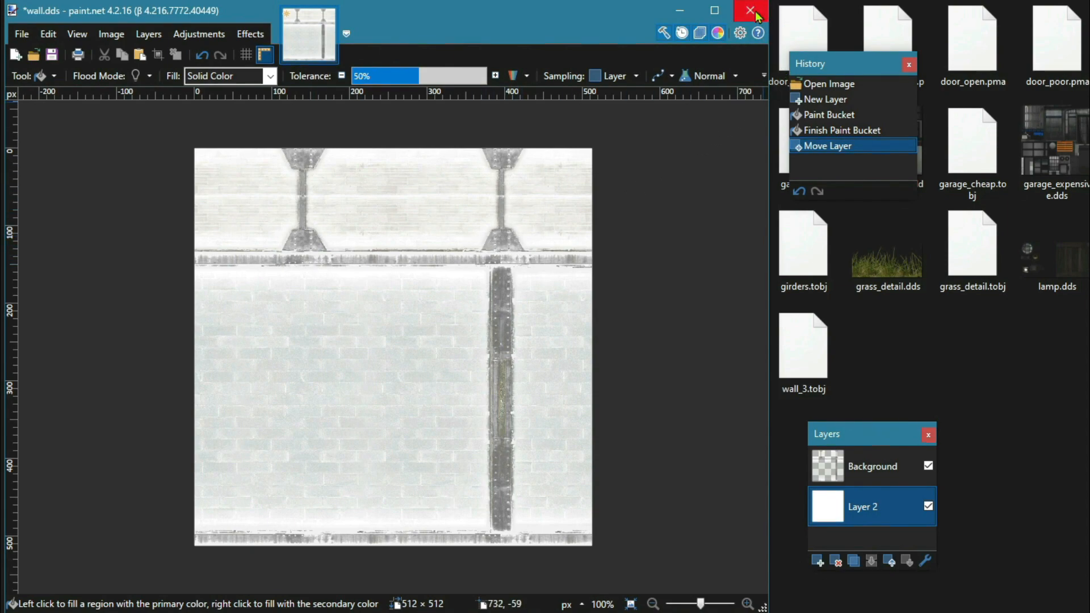
pyautogui.click(750, 10)
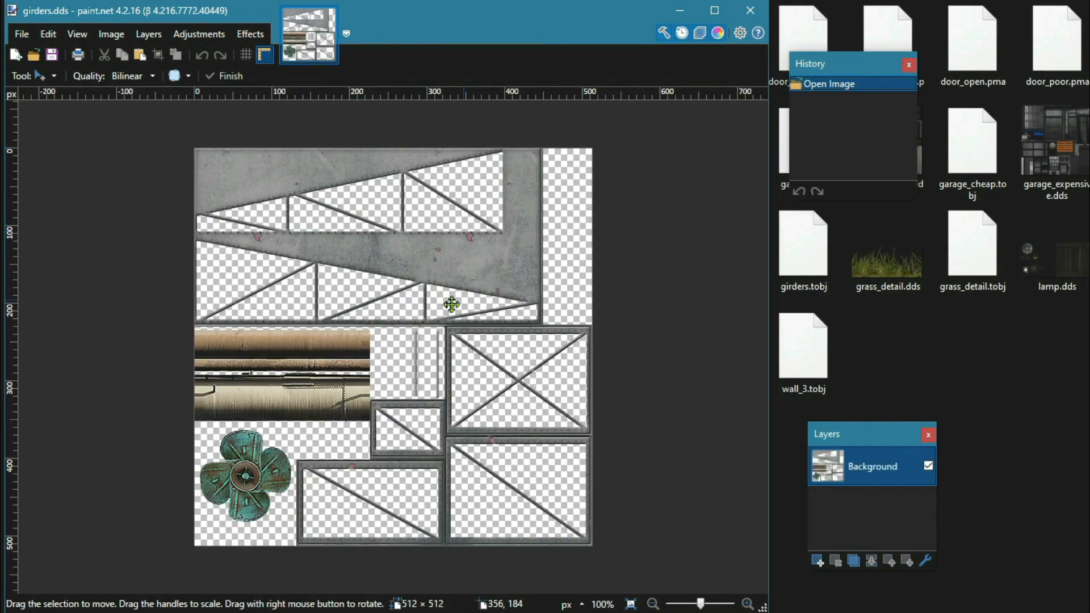
pyautogui.moveTo(536, 285)
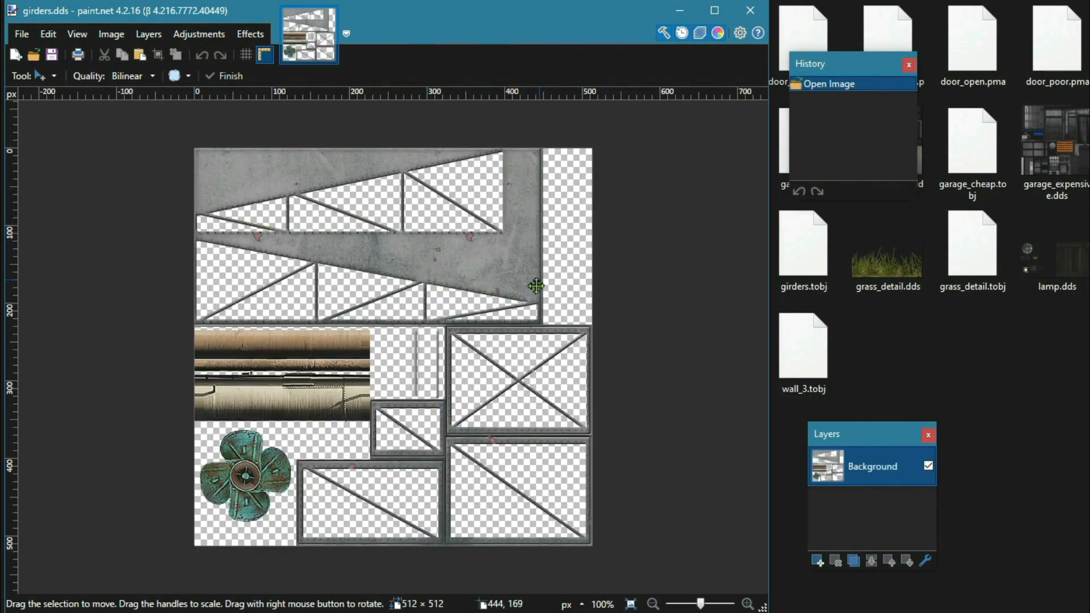
pyautogui.moveTo(292, 362)
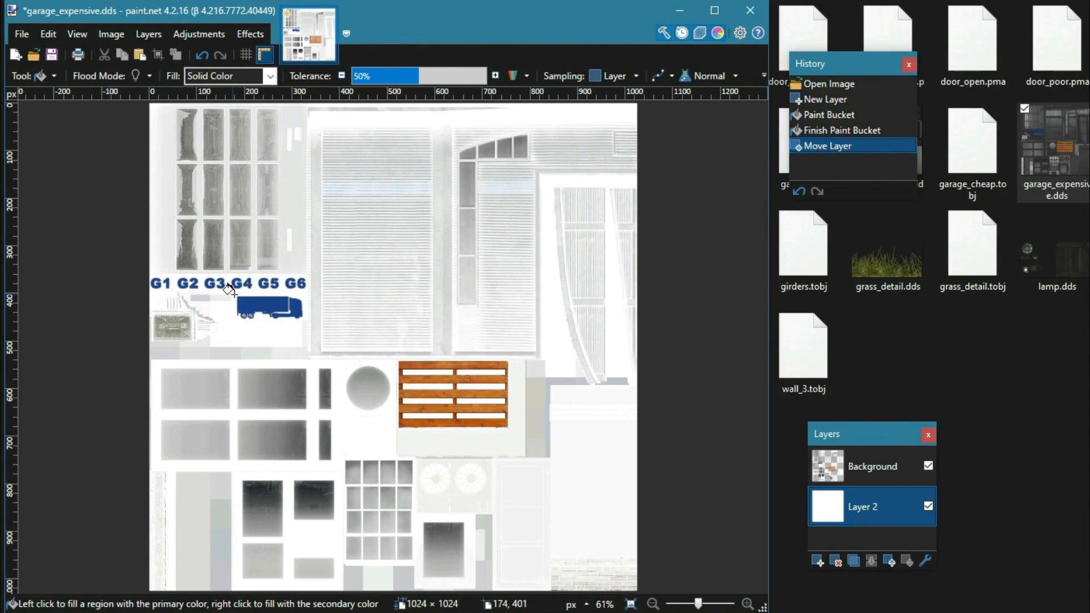
pyautogui.moveTo(341, 279)
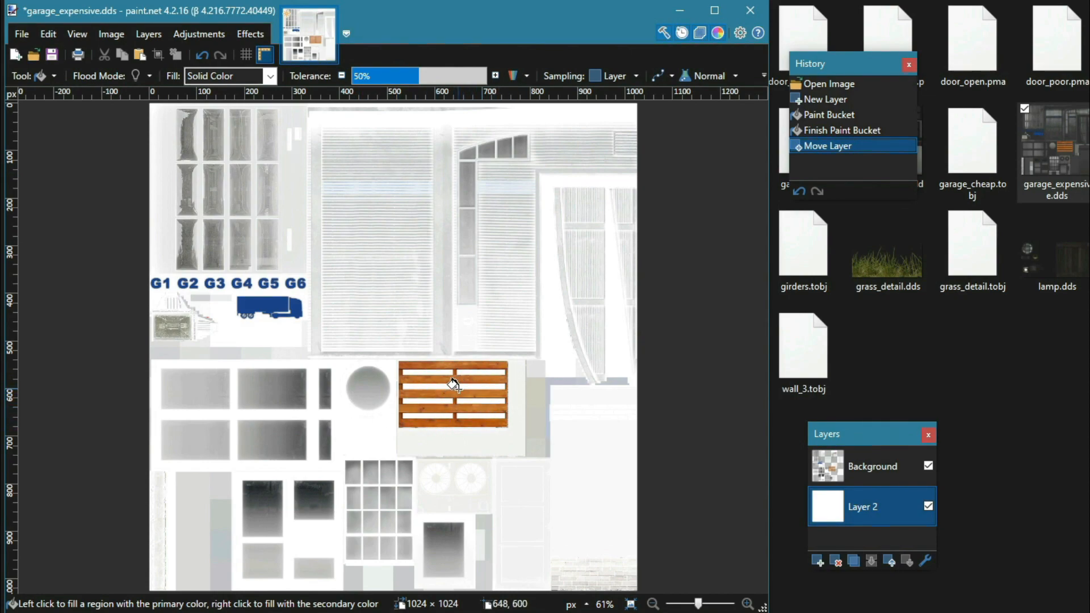
pyautogui.moveTo(174, 329)
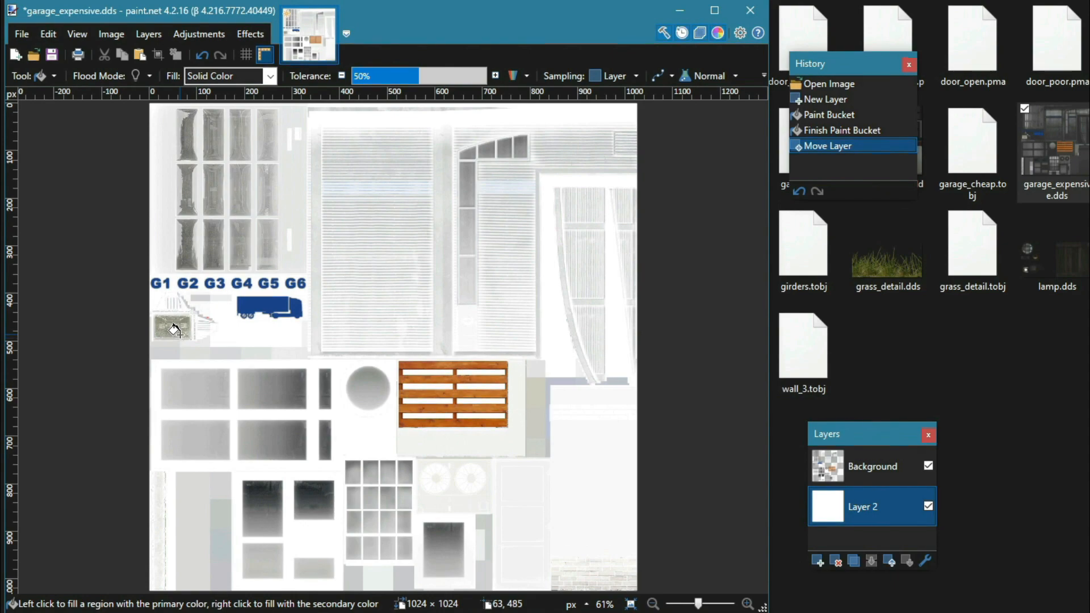
pyautogui.moveTo(605, 145)
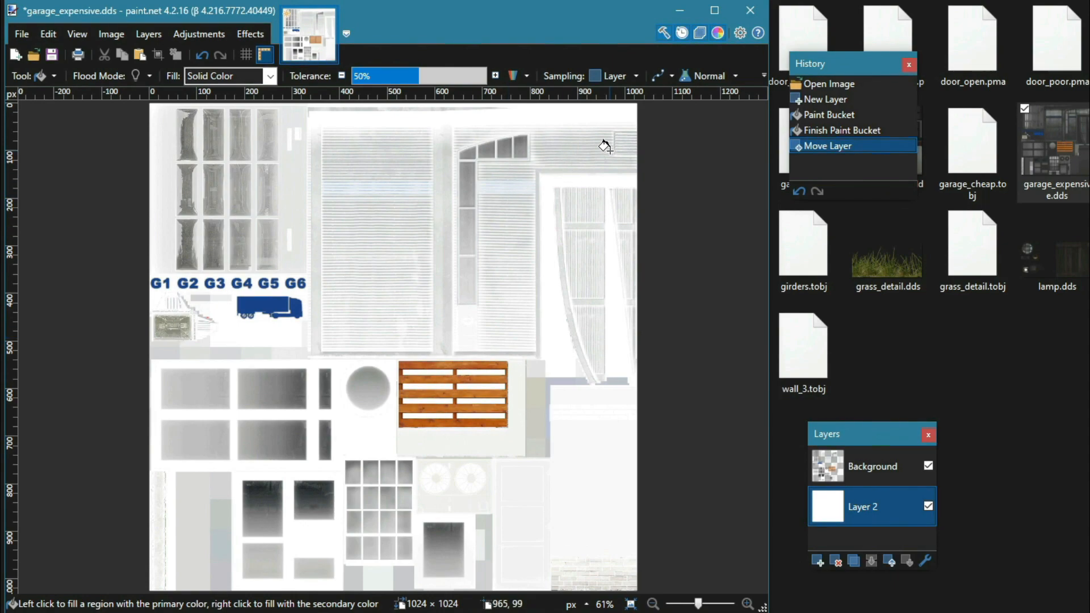
pyautogui.moveTo(586, 211)
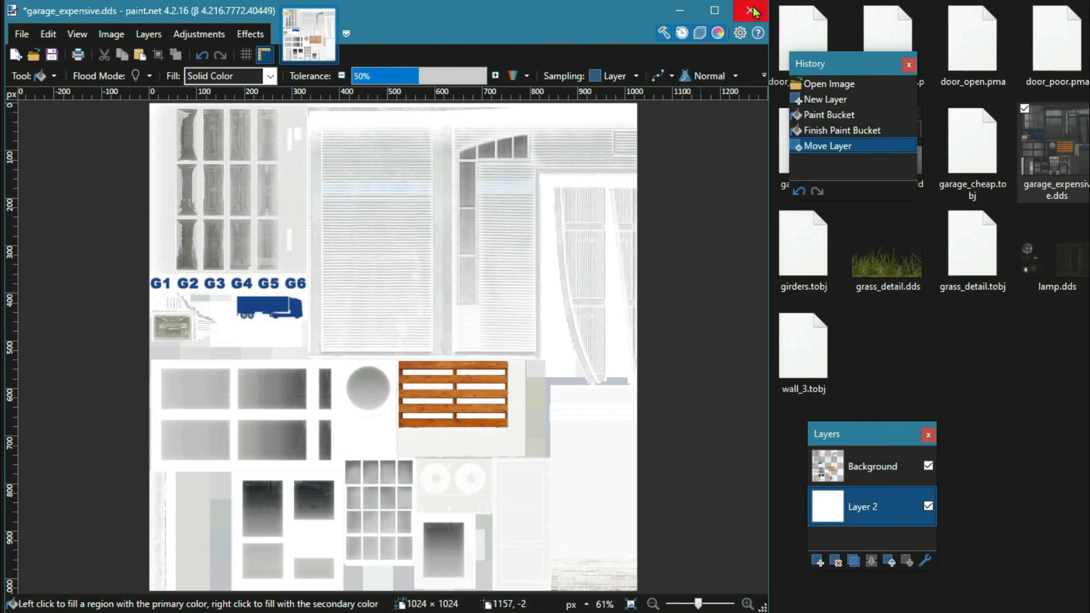
pyautogui.moveTo(753, 12)
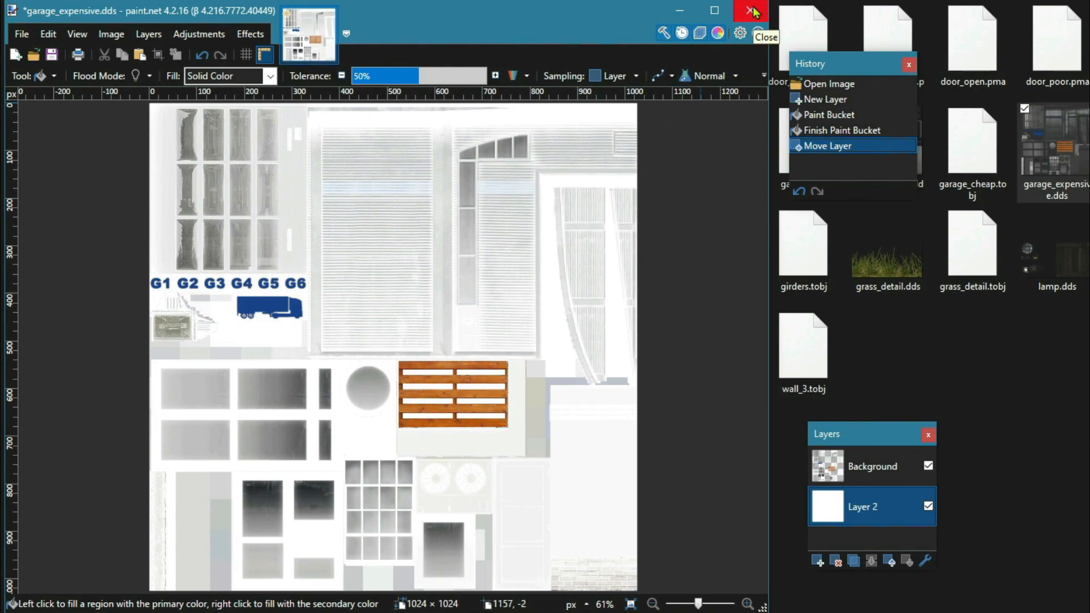
# Close the expensive garage texture and browse to vehicle > truck > scania_2016
pyautogui.click(750, 11)
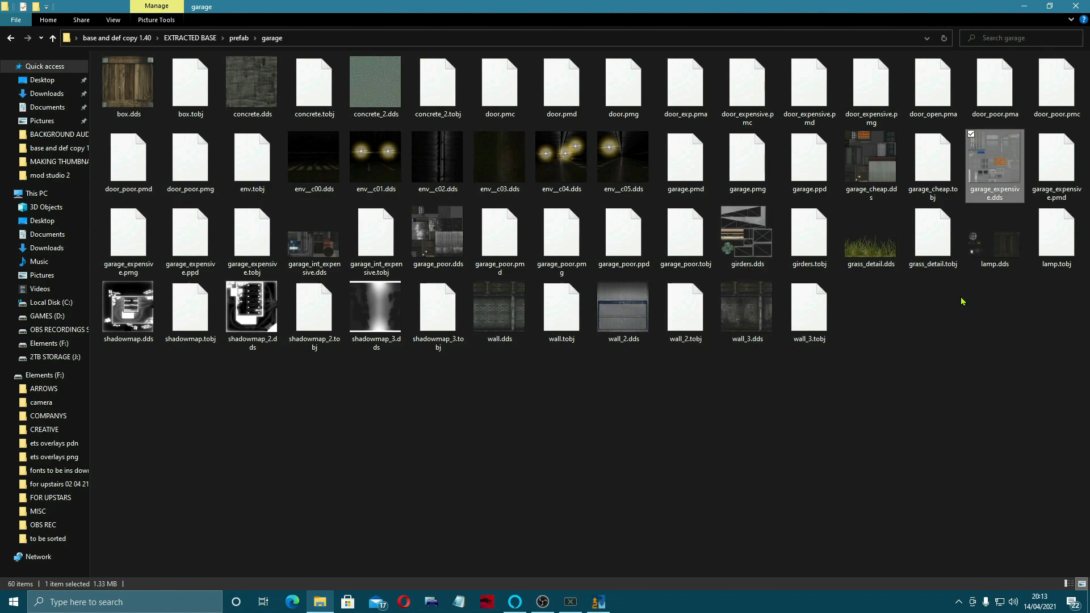
pyautogui.moveTo(876, 312)
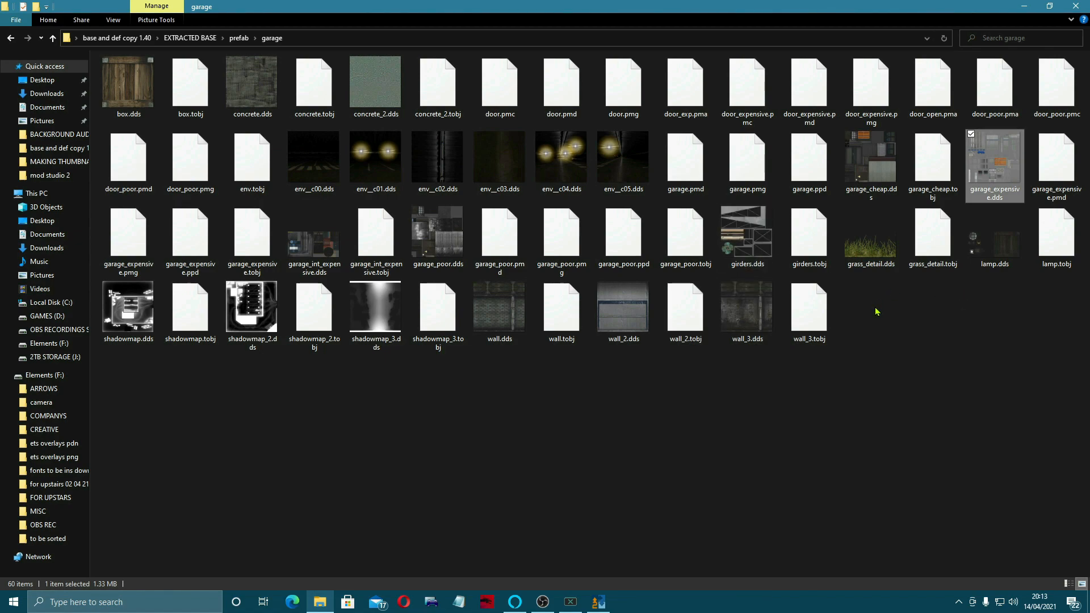
pyautogui.moveTo(464, 437)
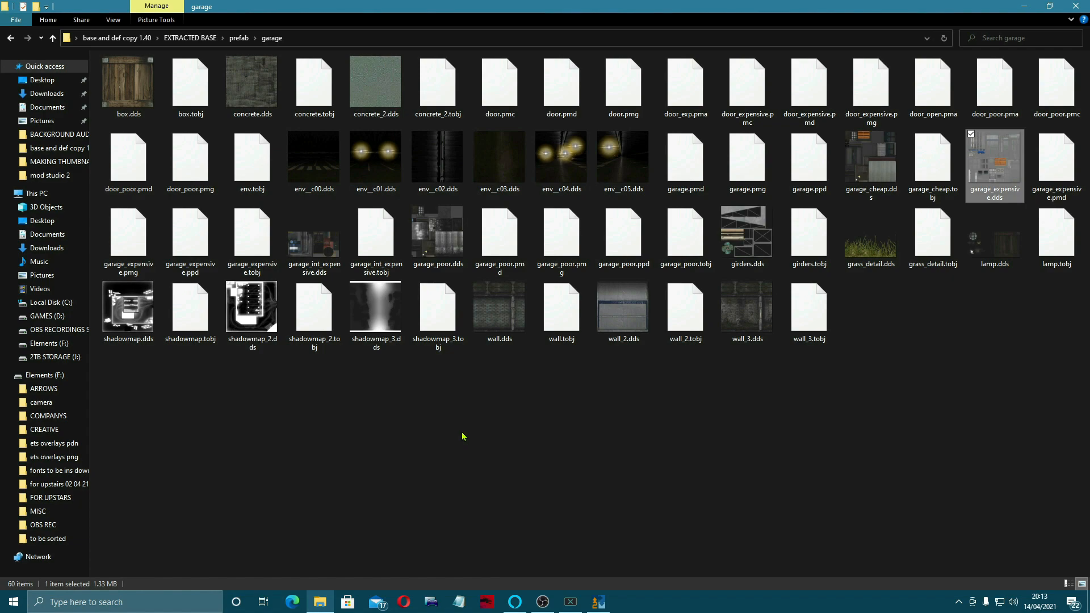
pyautogui.moveTo(389, 405)
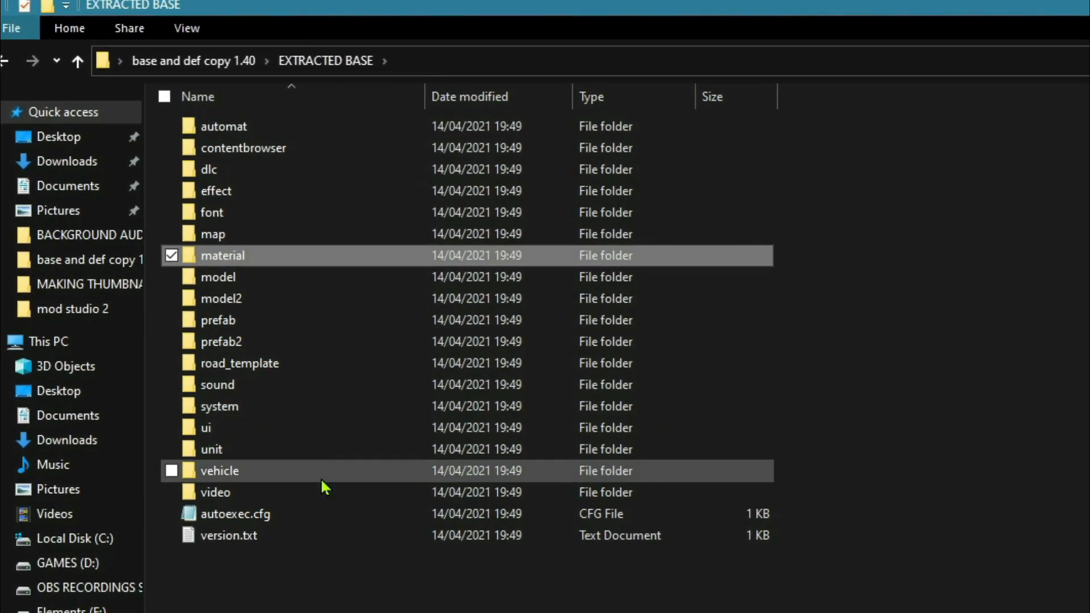
pyautogui.doubleClick(219, 471)
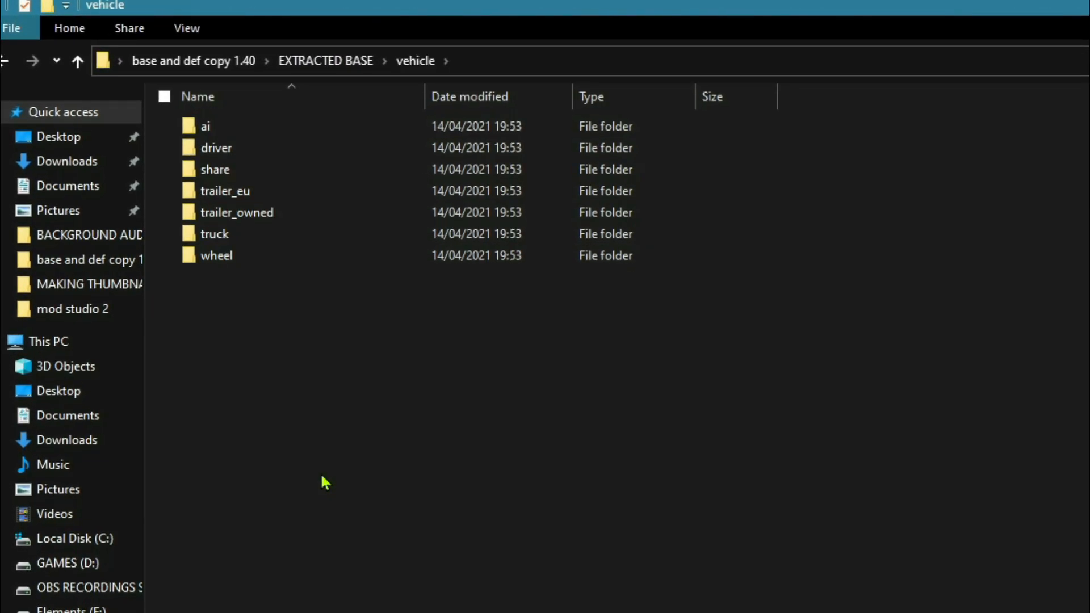
pyautogui.moveTo(340, 450)
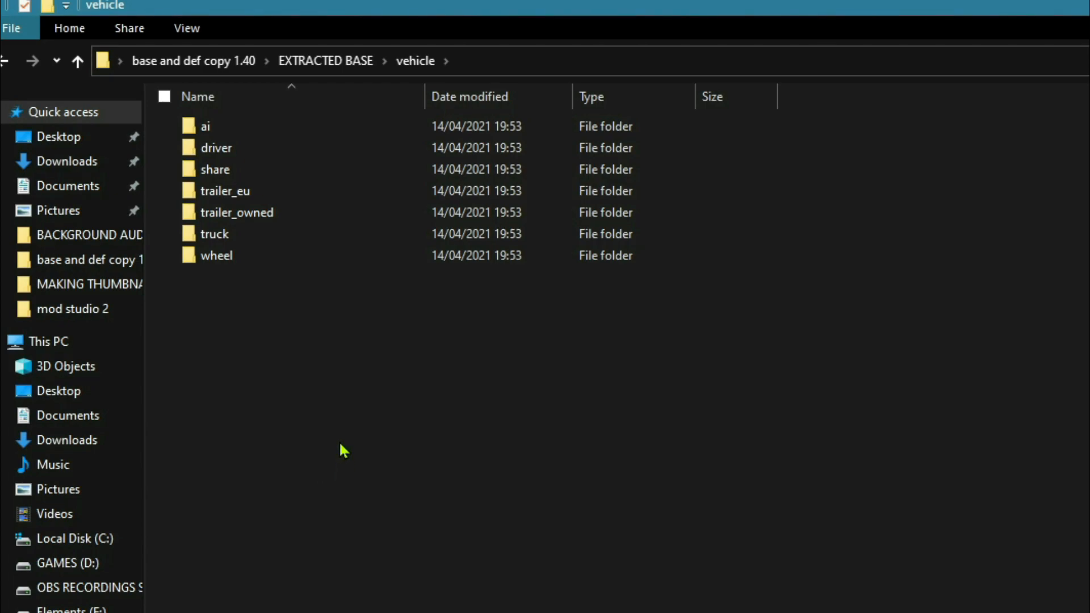
pyautogui.moveTo(347, 445)
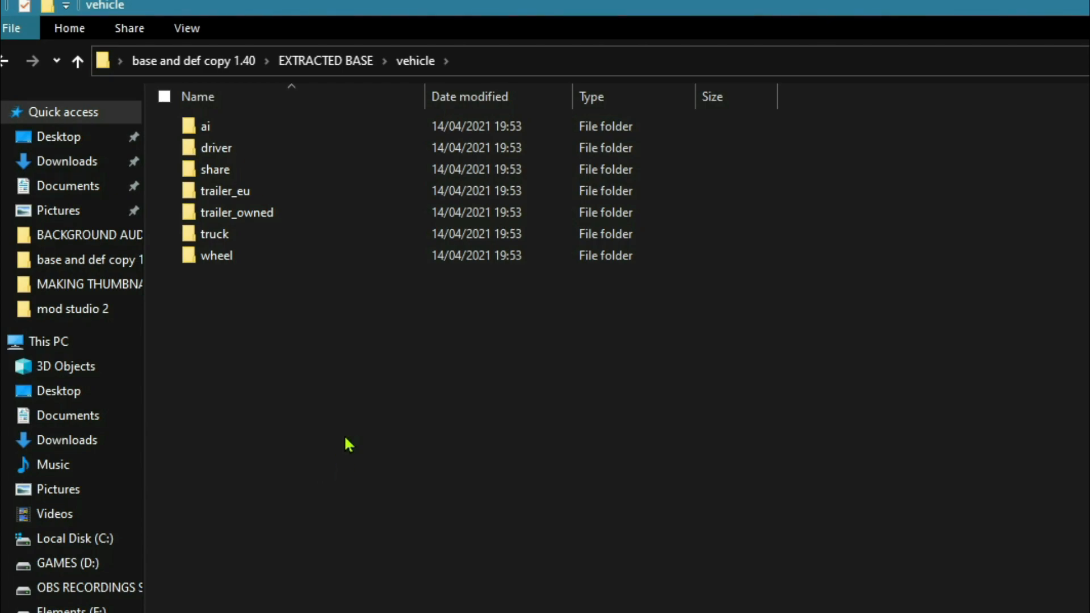
pyautogui.doubleClick(214, 233)
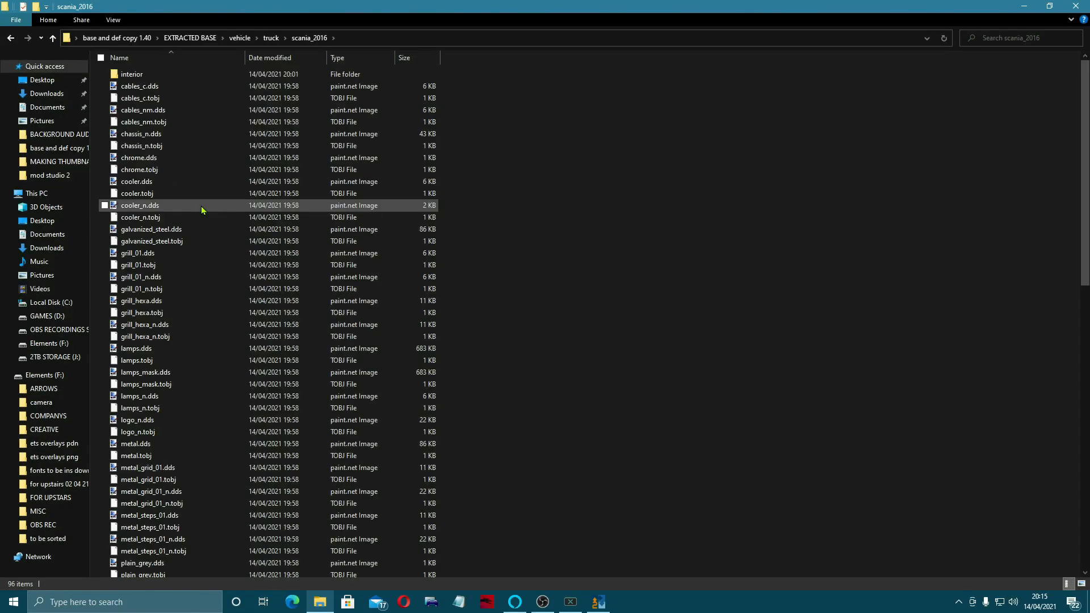
pyautogui.click(131, 75)
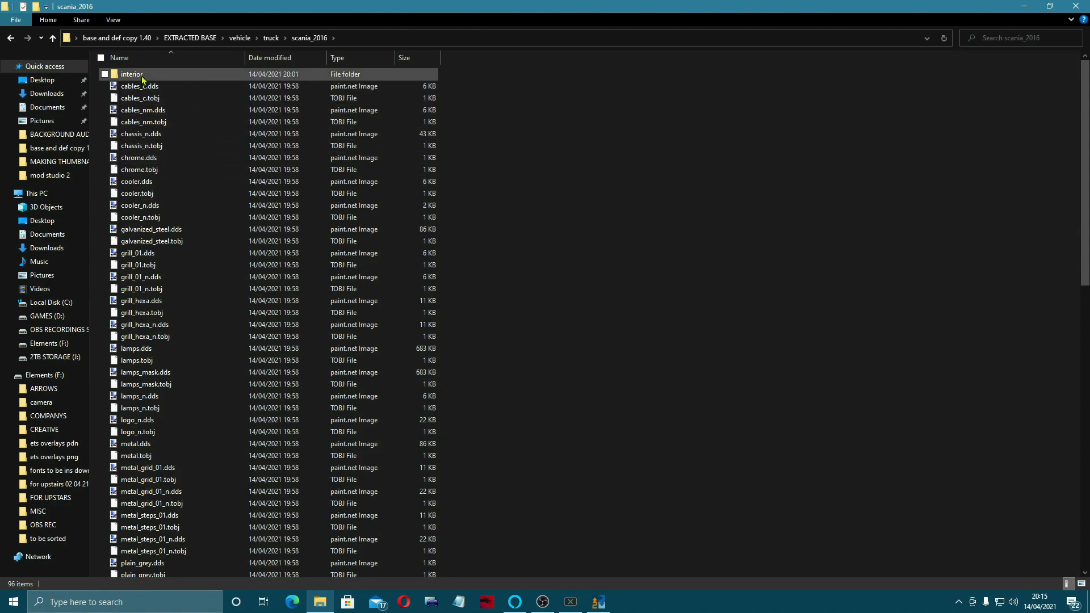
# Open the scania_2016 interior folder, then close the Explorer window
pyautogui.doubleClick(131, 74)
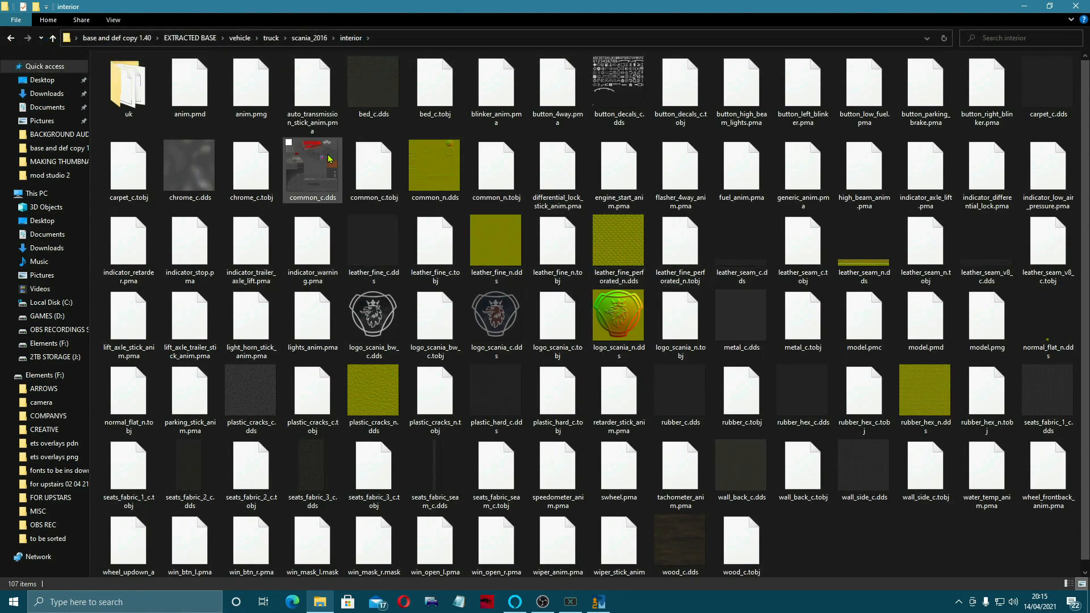
pyautogui.moveTo(304, 182)
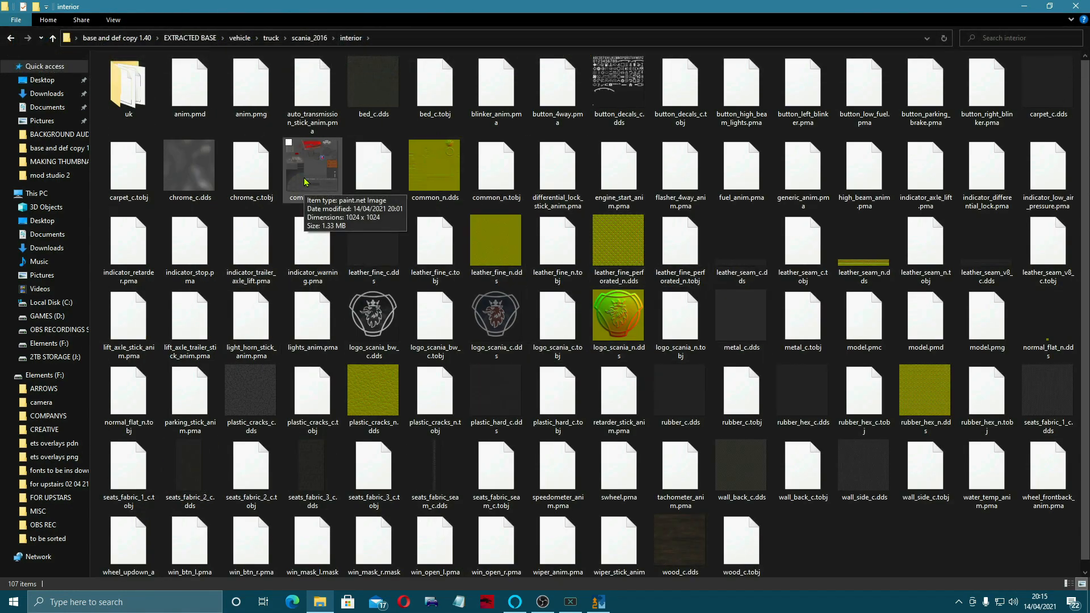
pyautogui.click(864, 470)
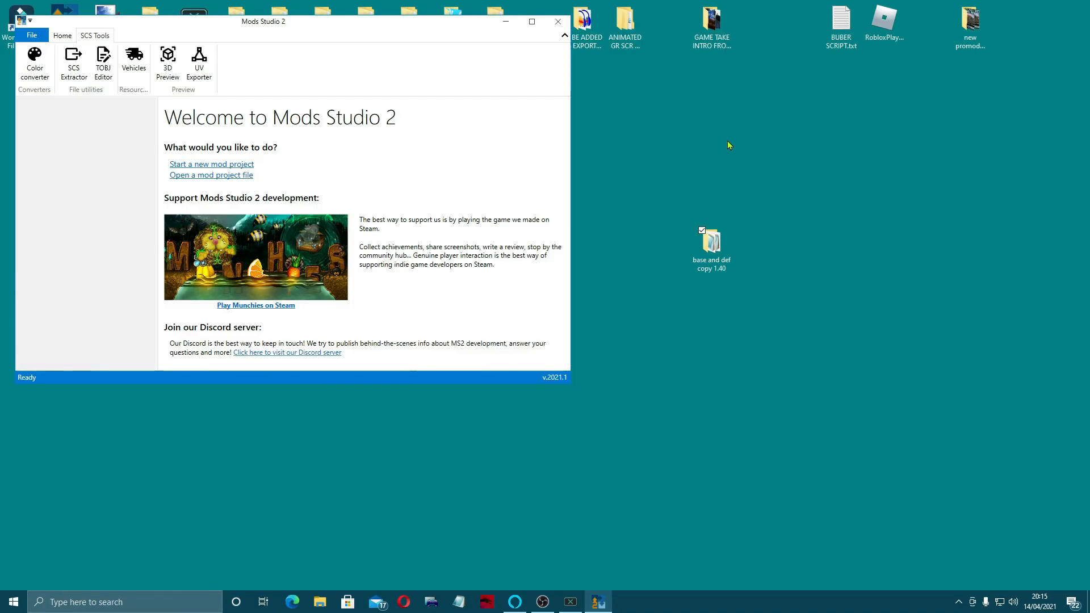
# Maximize Mods Studio 2 and launch 3D Preview from the SCS Tools ribbon
pyautogui.click(73, 61)
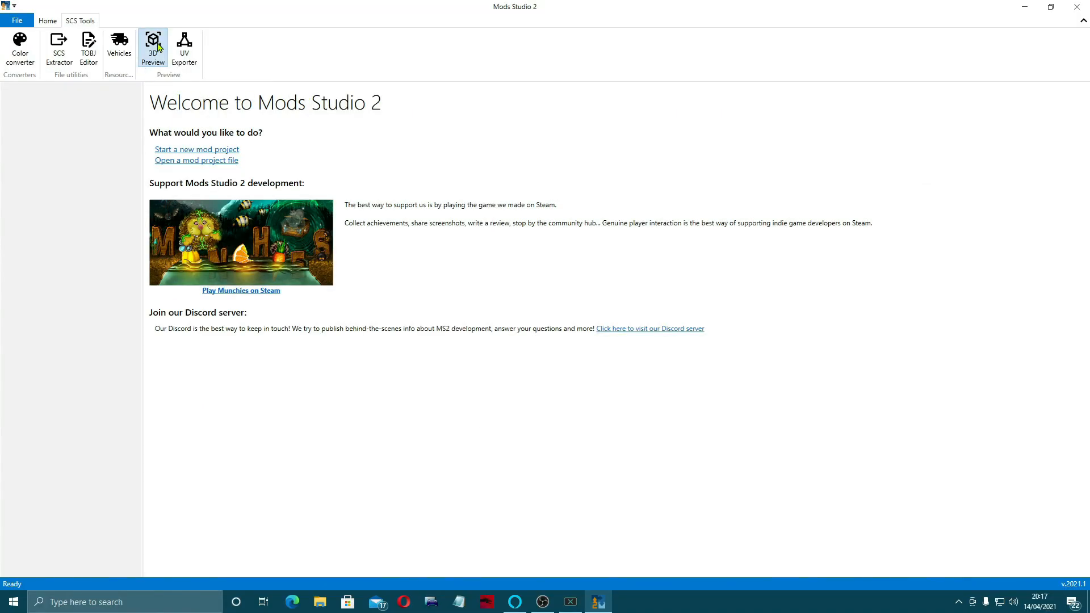
pyautogui.click(152, 46)
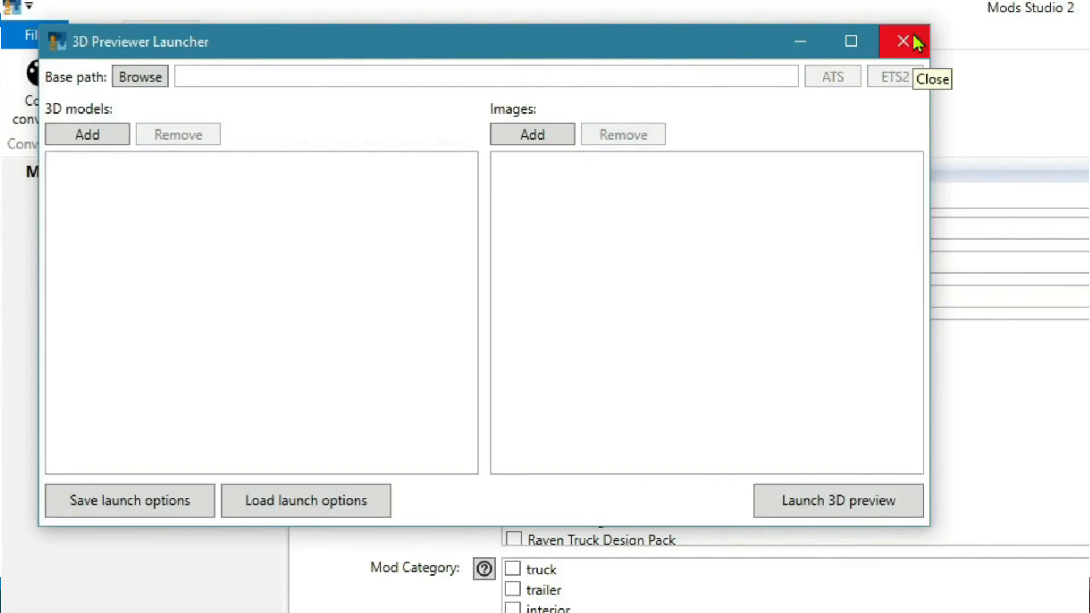